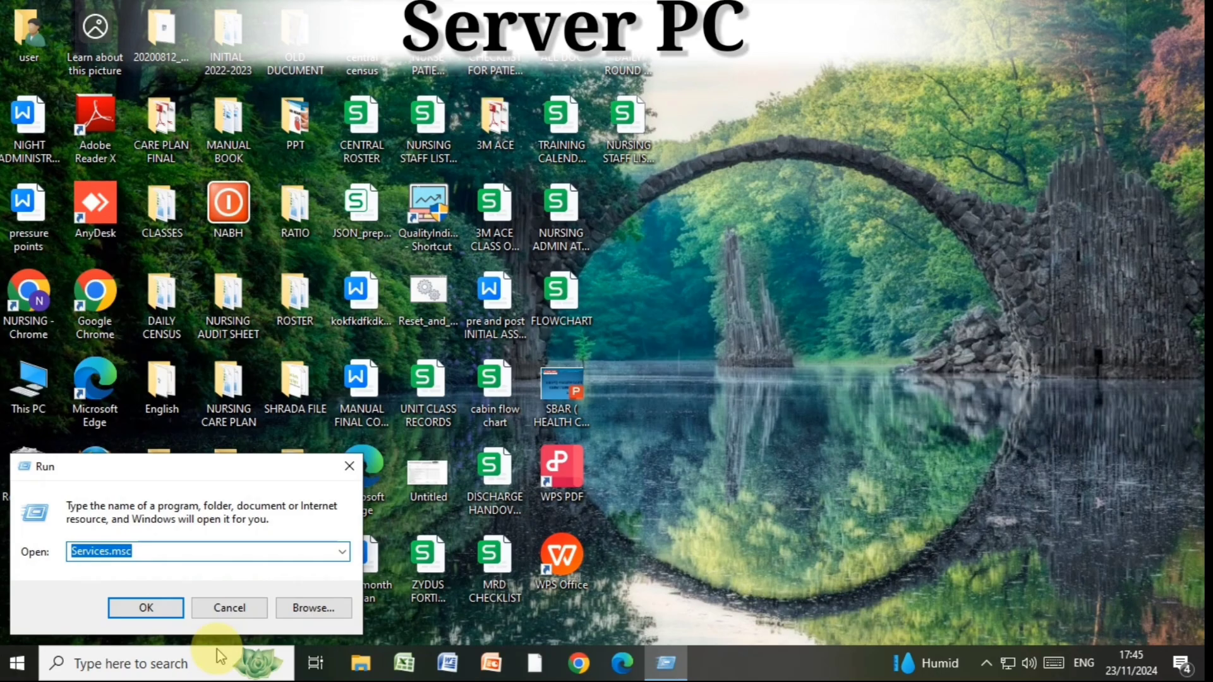
Launch cmd from the Run dialog and begin entering ipconfig on the server PC
{"action": "type", "text": "cmd"}
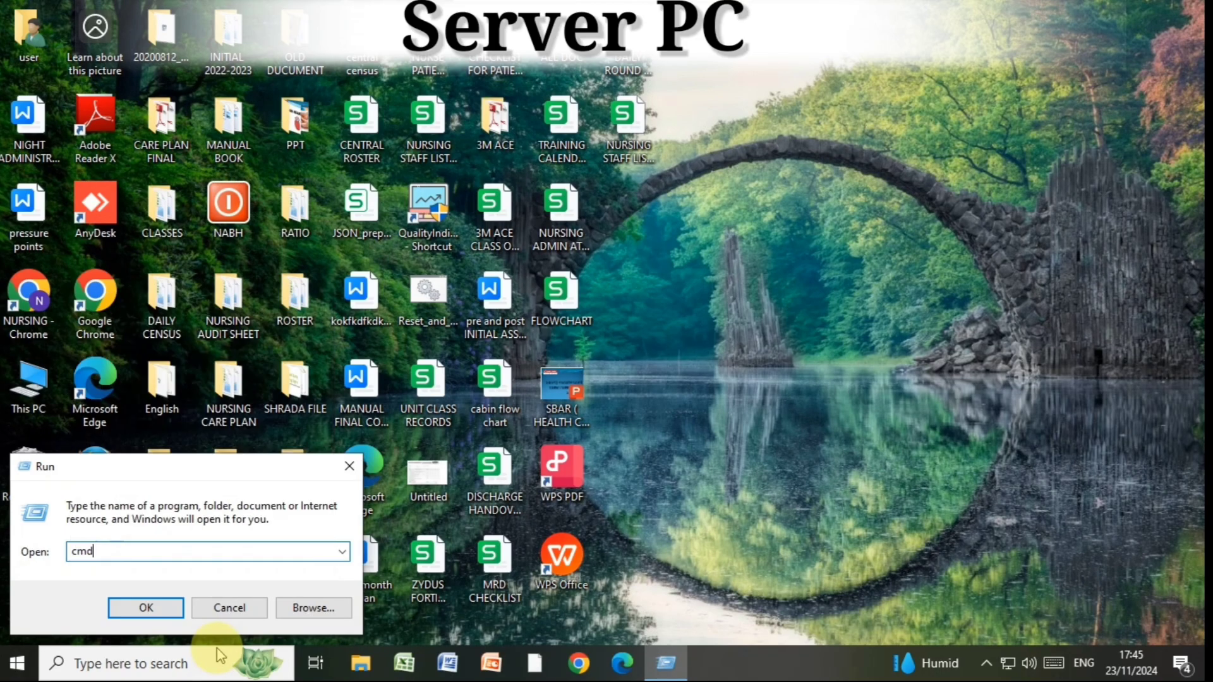
{"action": "left_click", "coordinate": [146, 608]}
{"action": "type", "text": "i"}
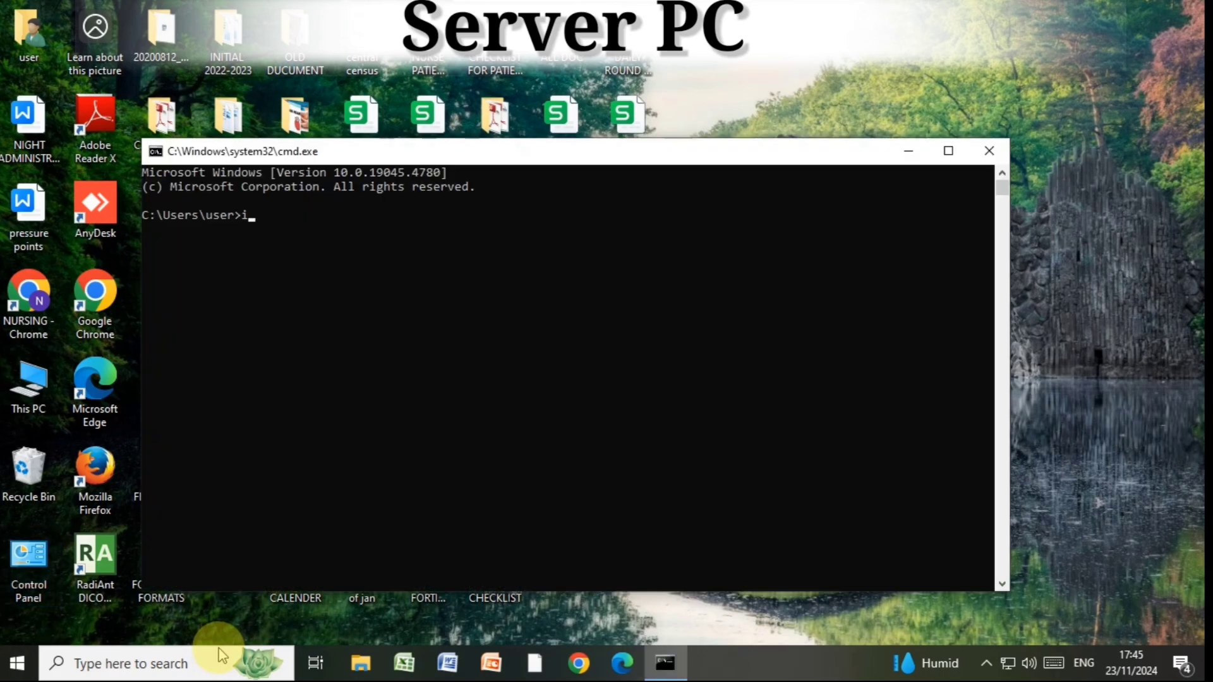
{"action": "type", "text": "pconfig"}
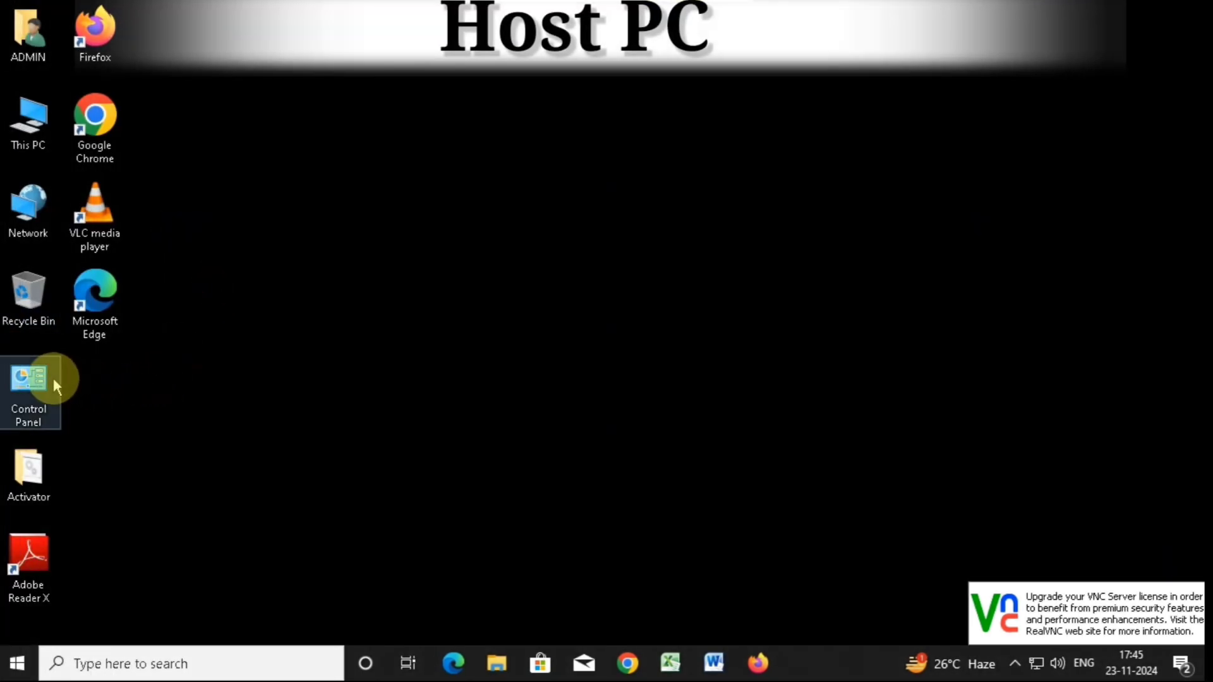
Browse Devices and Printers to \\191.191.99.160 and dismiss the resulting 0x00000709 error
{"action": "double_click", "coordinate": [29, 379]}
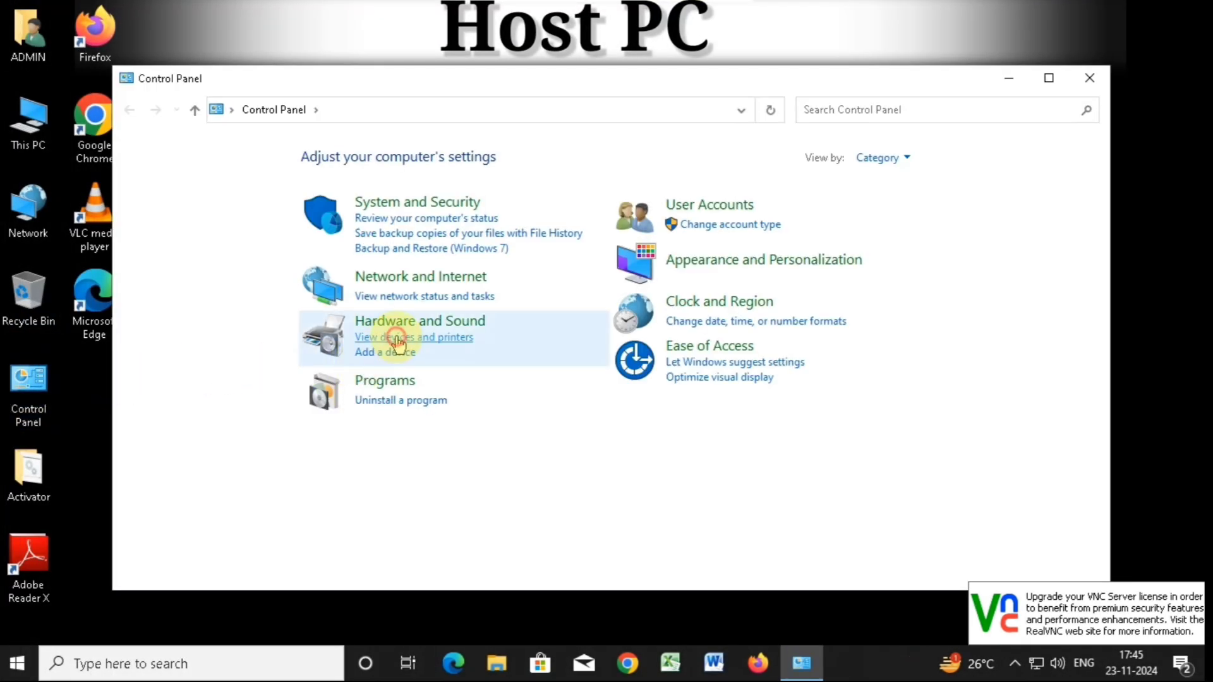
{"action": "left_click", "coordinate": [413, 336]}
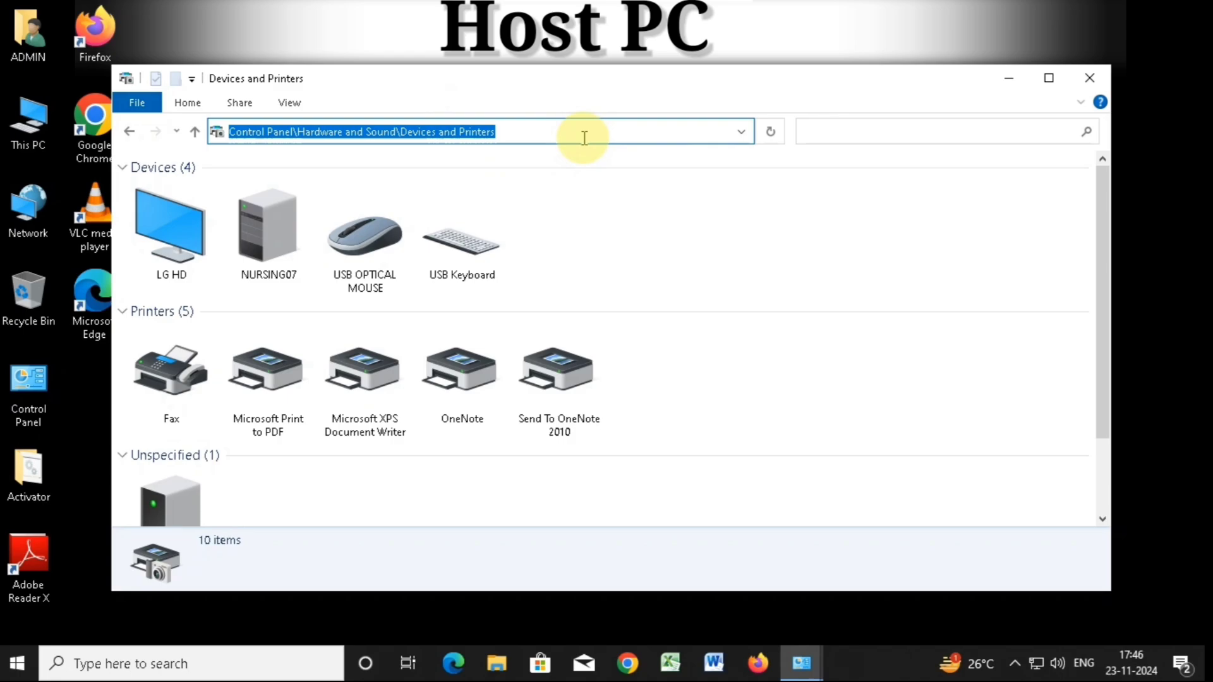
{"action": "type", "text": "\\\\191"}
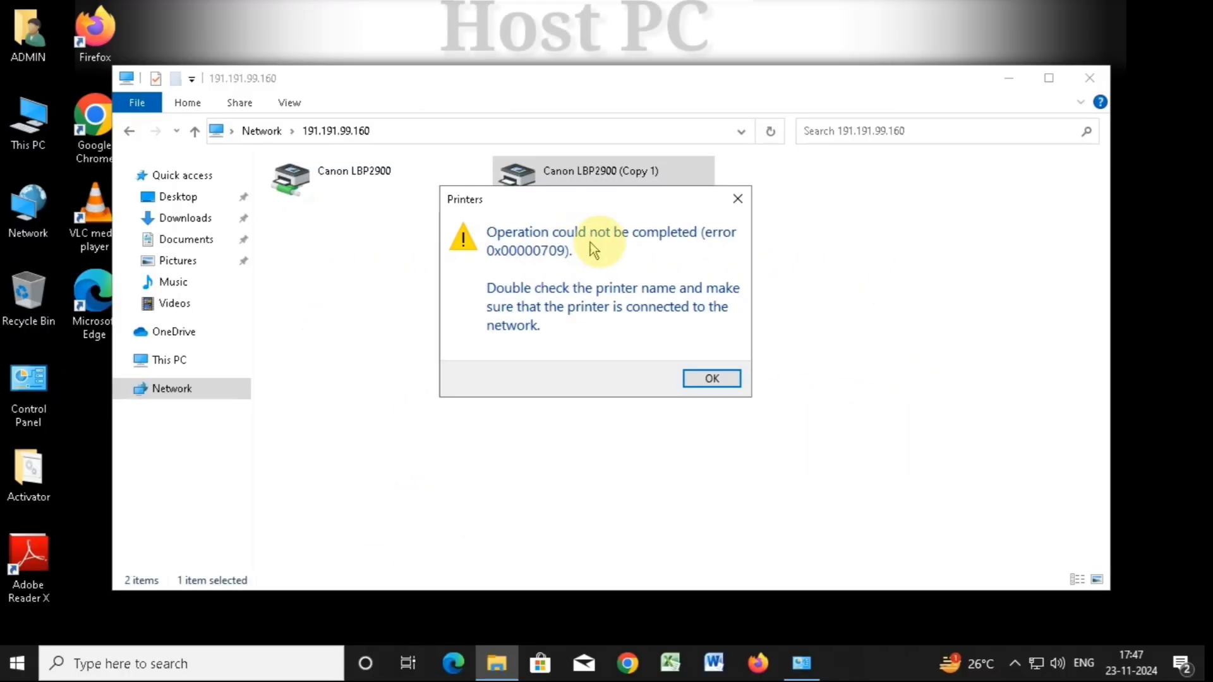
{"action": "left_click", "coordinate": [710, 378]}
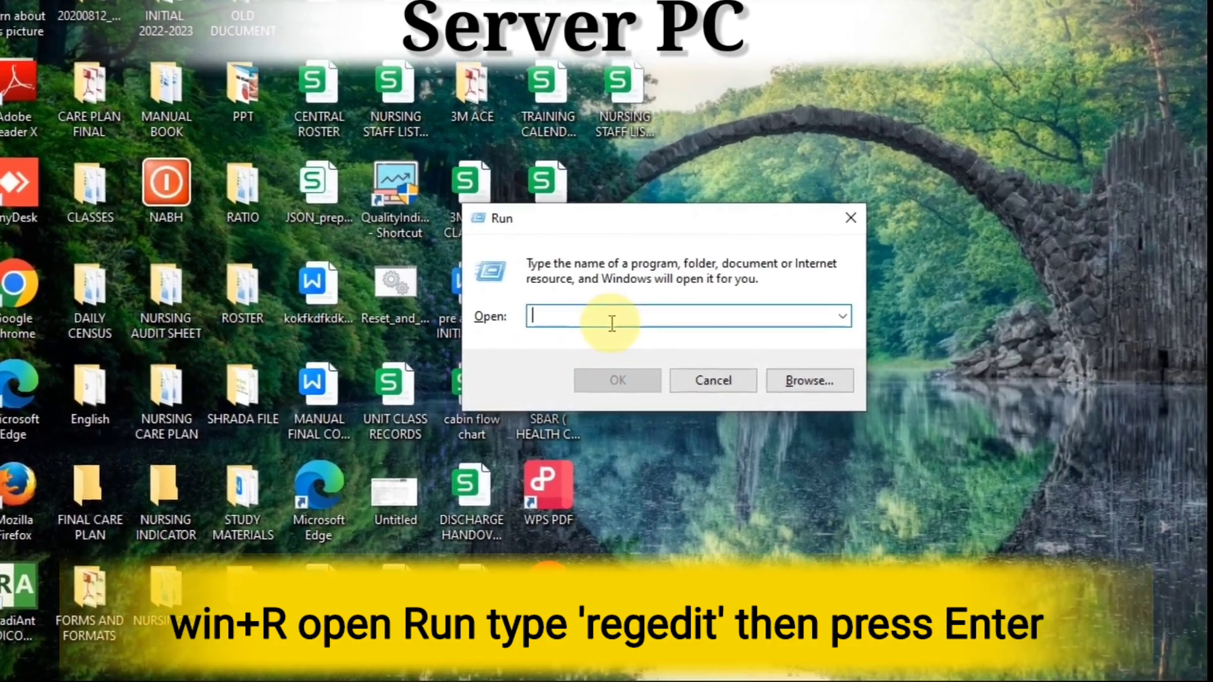
Launch regedit from Run and expand the HKEY_CURRENT_USER branch
{"action": "type", "text": "regedit"}
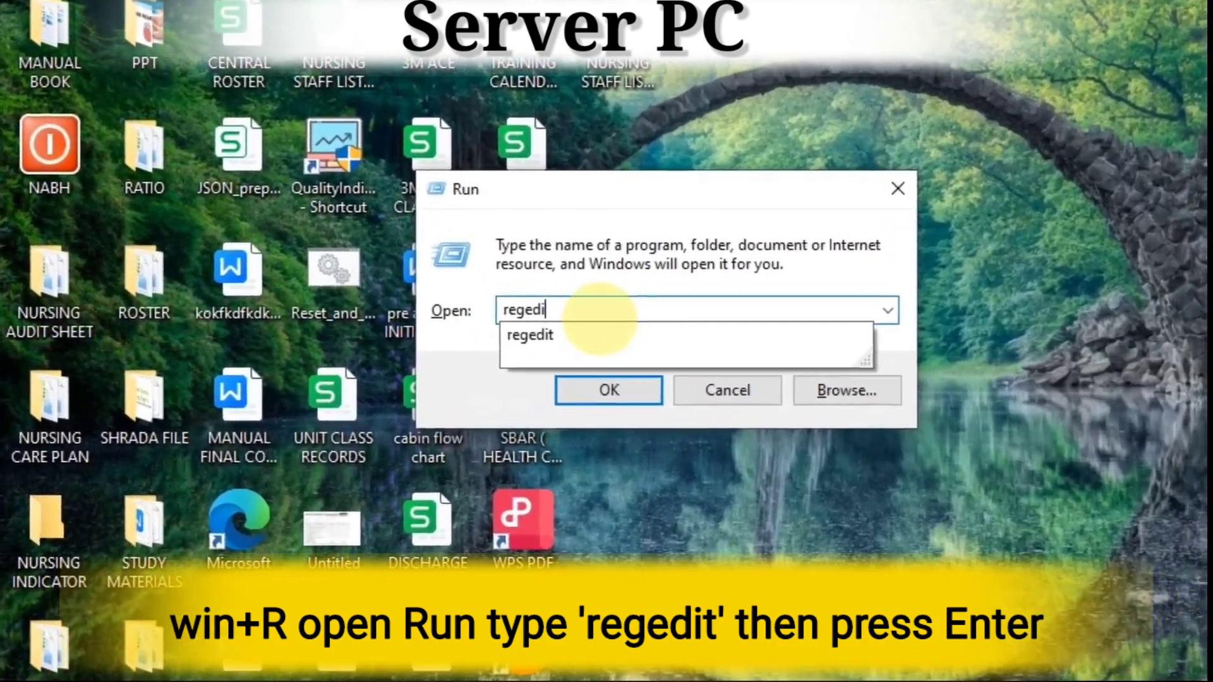
{"action": "key", "text": "Enter"}
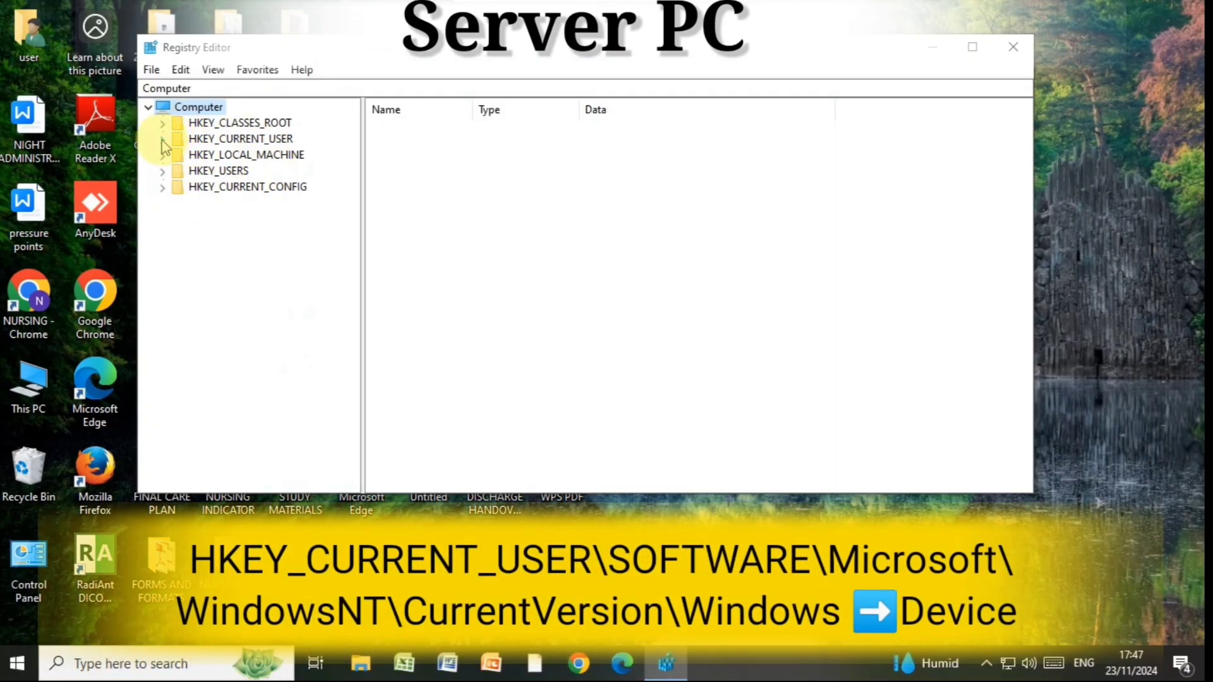
{"action": "left_click", "coordinate": [163, 139]}
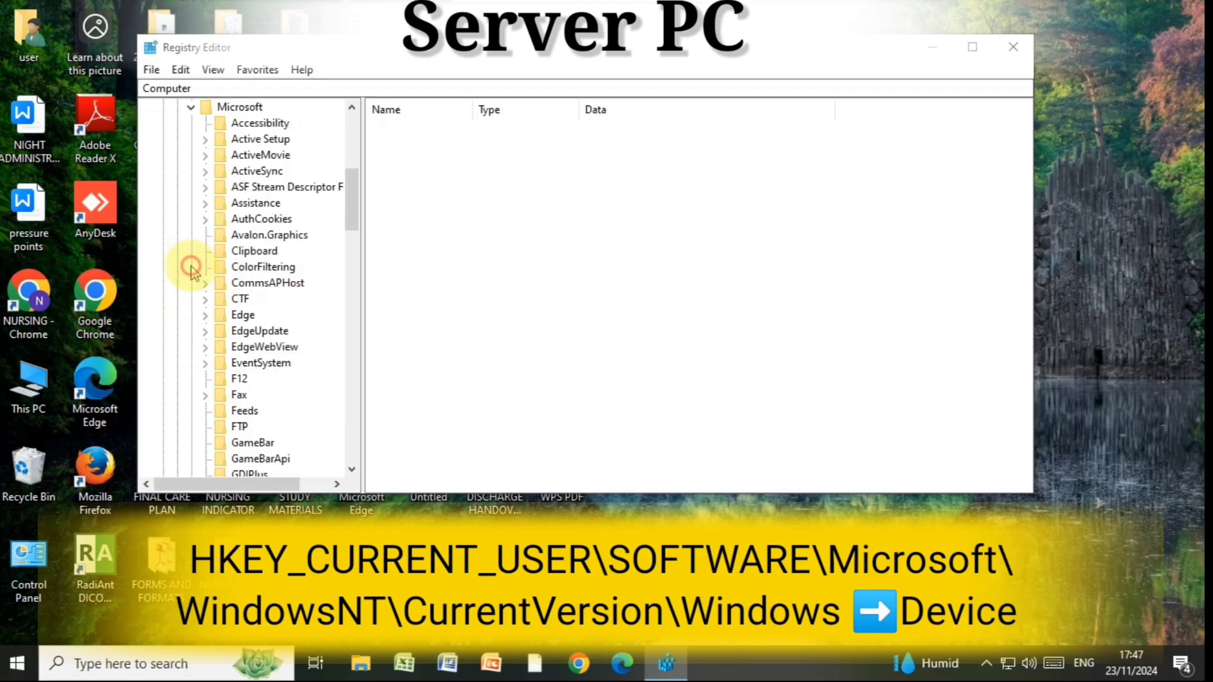
{"action": "mouse_move", "coordinate": [338, 232]}
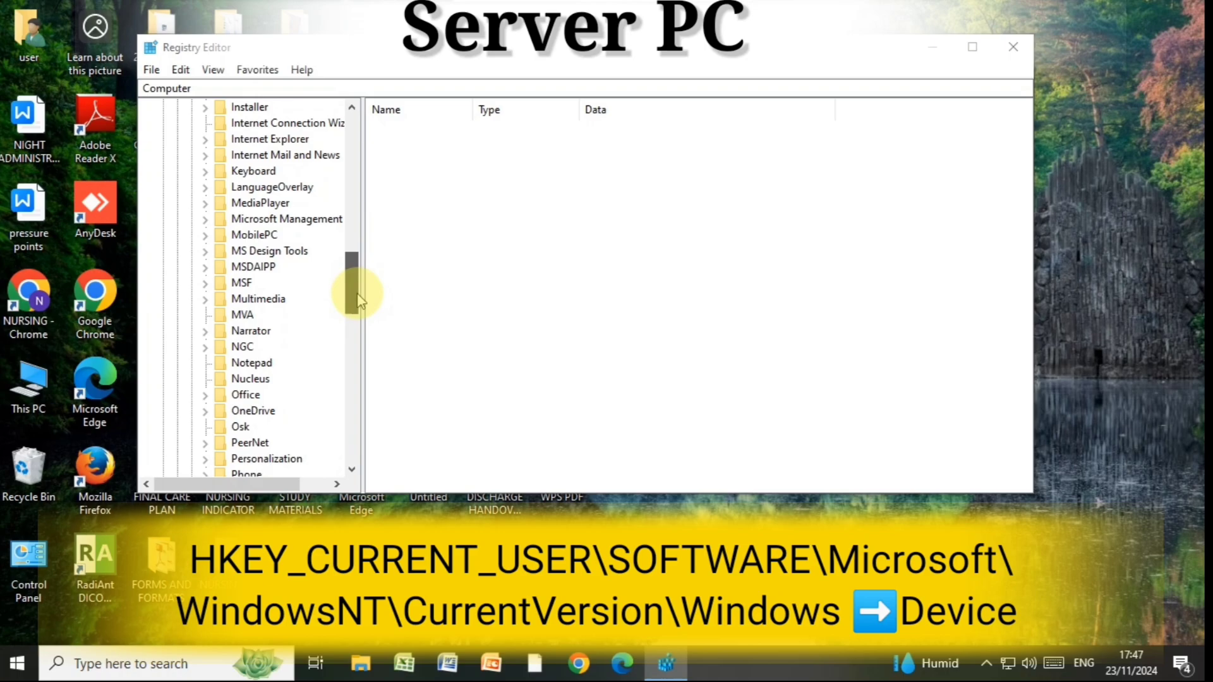
Expand Windows NT > CurrentVersion and select the Windows key showing Device as Canon LBP2900
{"action": "scroll", "scroll_direction": "down", "scroll_amount": 3}
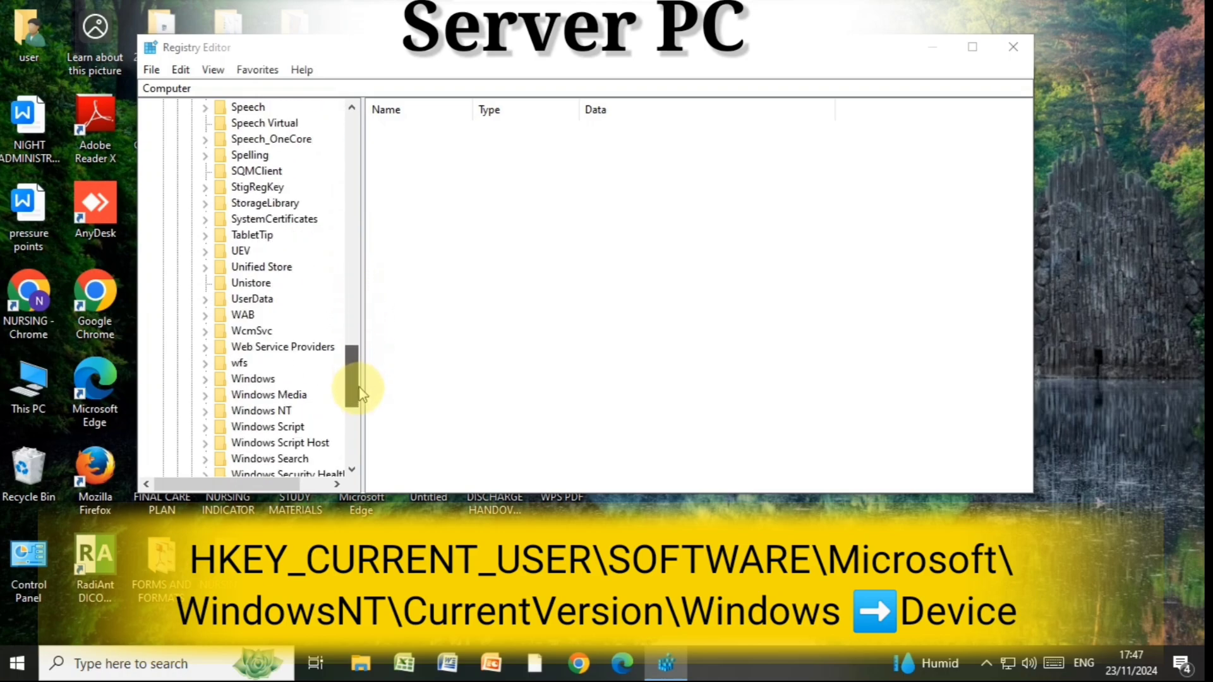
{"action": "scroll", "scroll_direction": "down", "scroll_amount": 3}
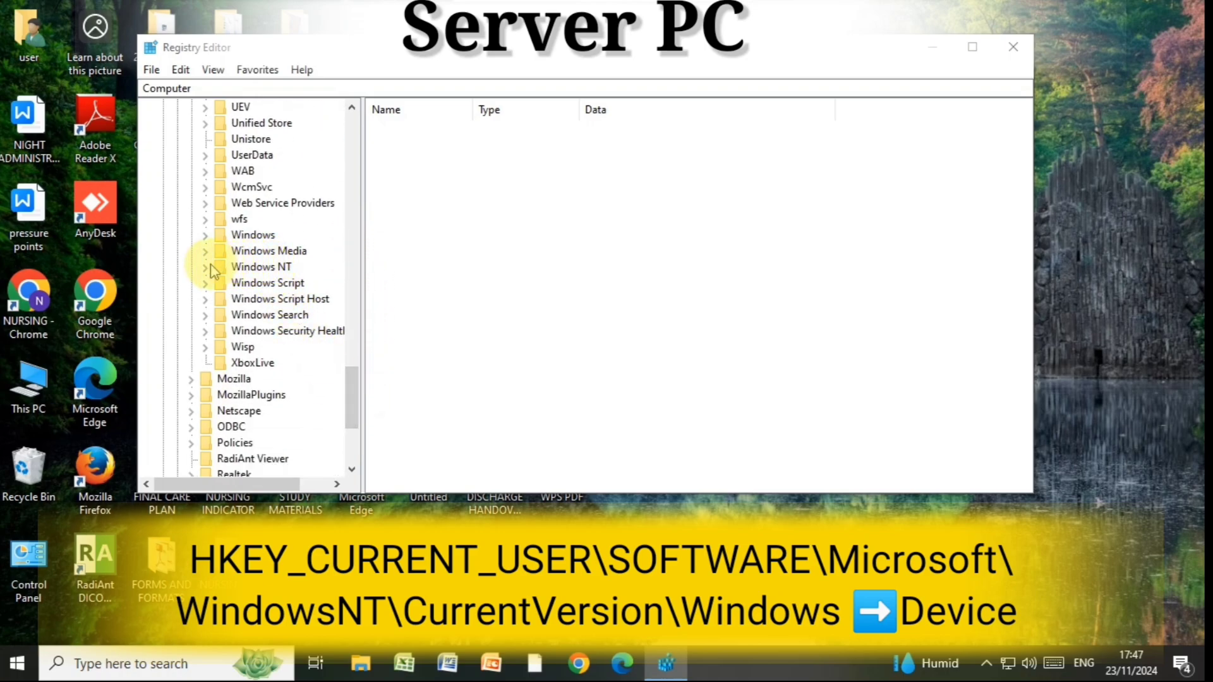
{"action": "left_click", "coordinate": [206, 267]}
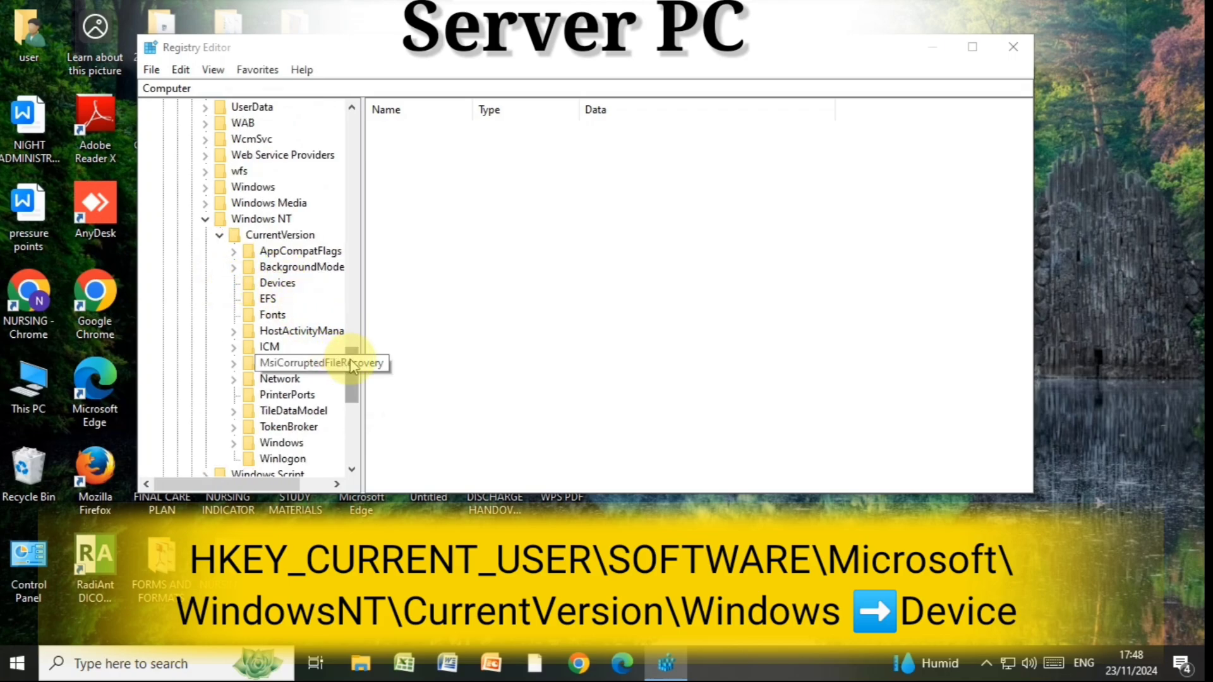
{"action": "scroll", "scroll_direction": "down", "scroll_amount": 3}
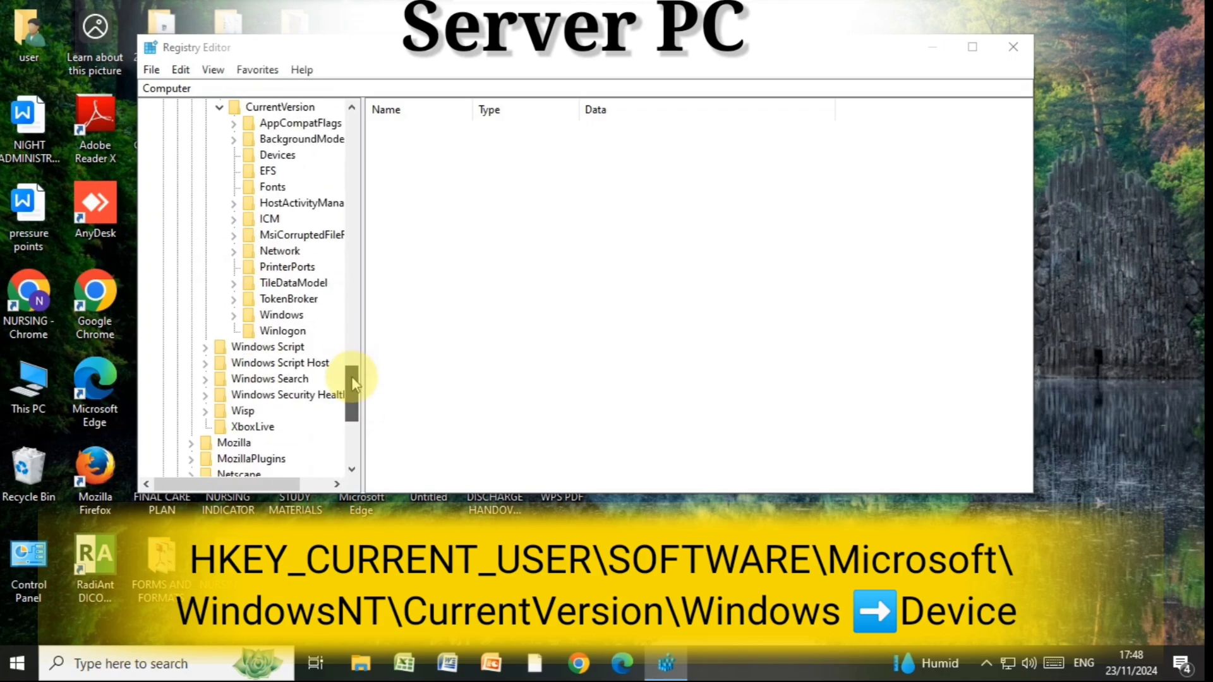
{"action": "left_click", "coordinate": [281, 410]}
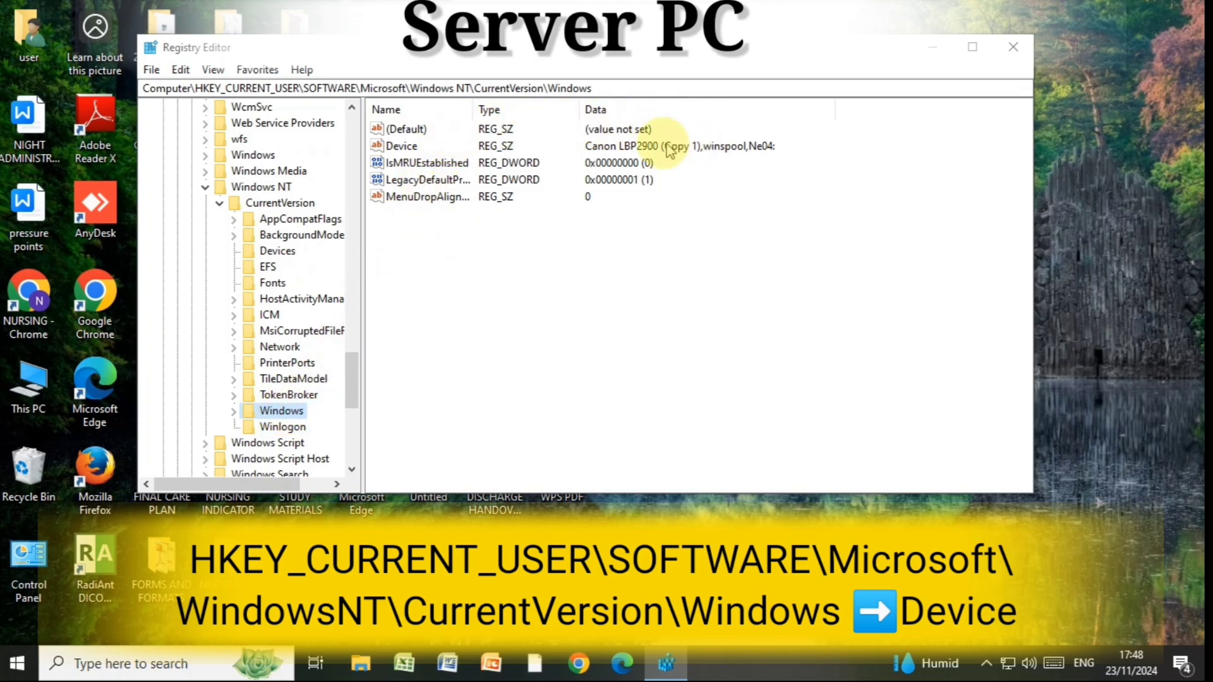
Edit the Device value to read 'Canon LBP2900 (Copy 1)', removing ',winspool,Ne04:'
{"action": "left_click", "coordinate": [401, 145]}
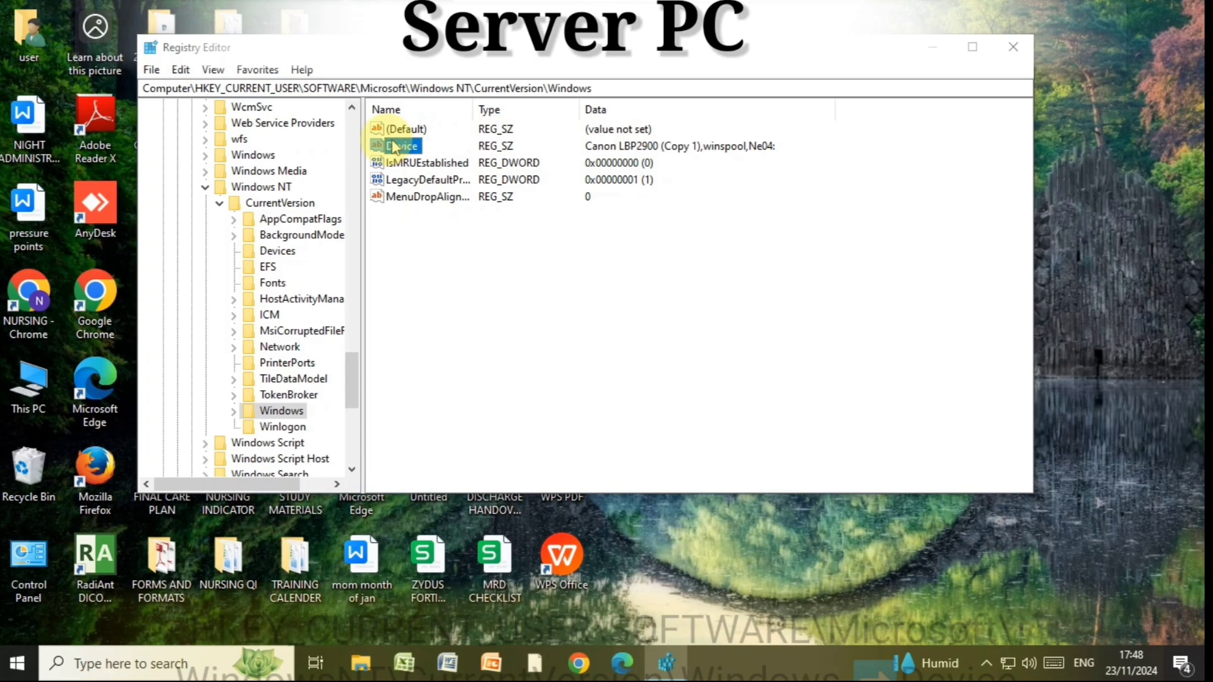
{"action": "double_click", "coordinate": [404, 145]}
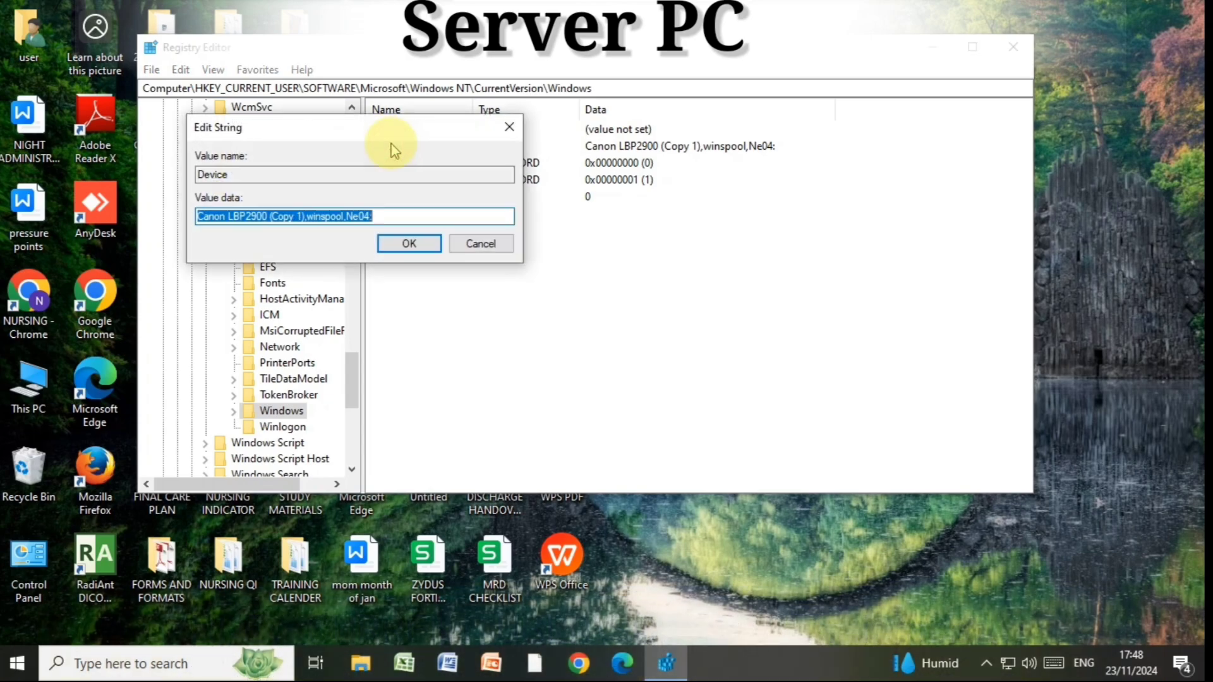
{"action": "left_click", "coordinate": [402, 216]}
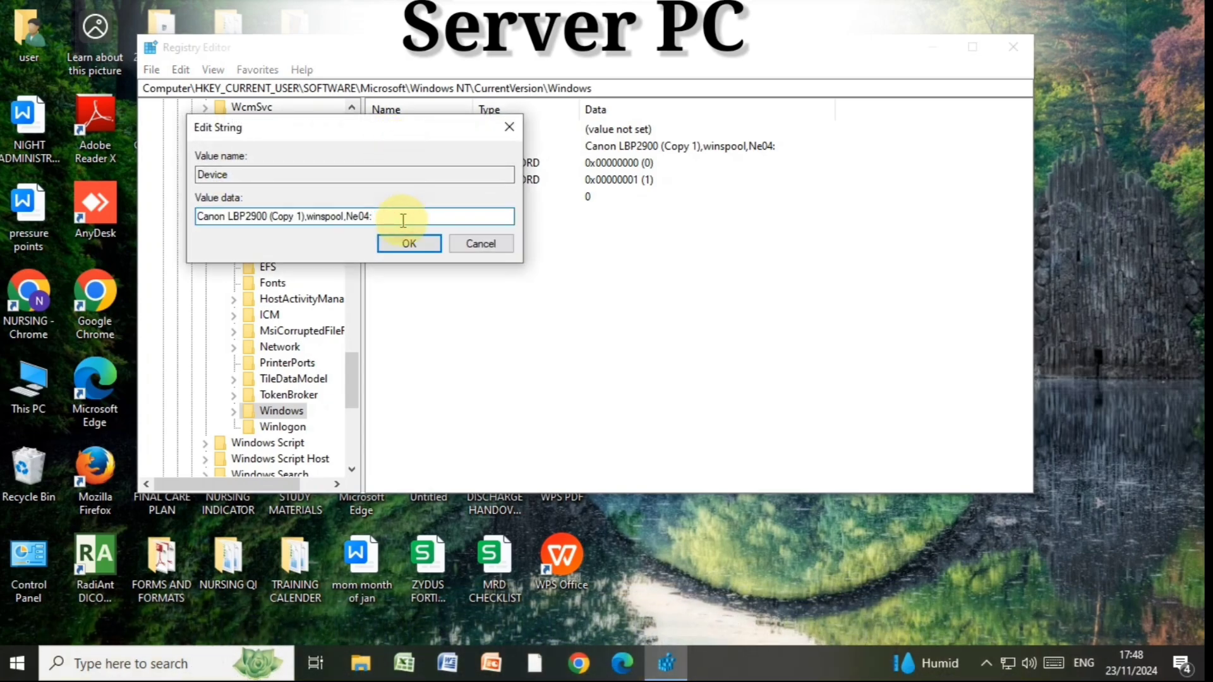
{"action": "key", "text": "Backspace"}
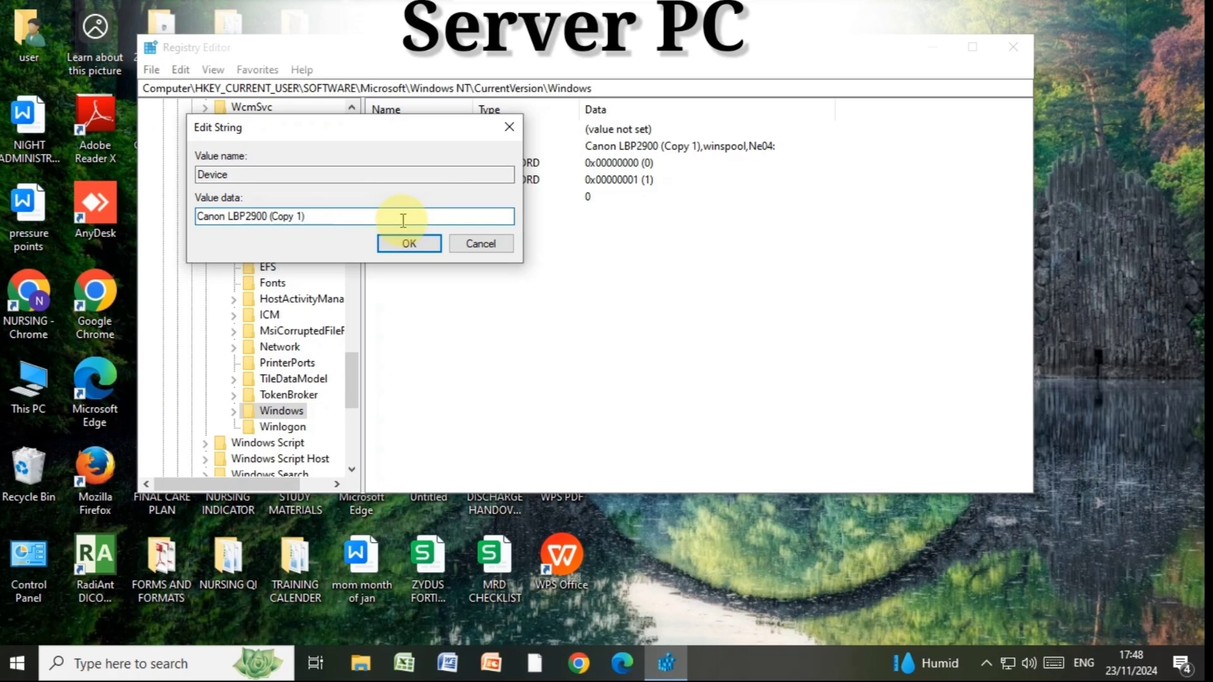
{"action": "left_click", "coordinate": [408, 243]}
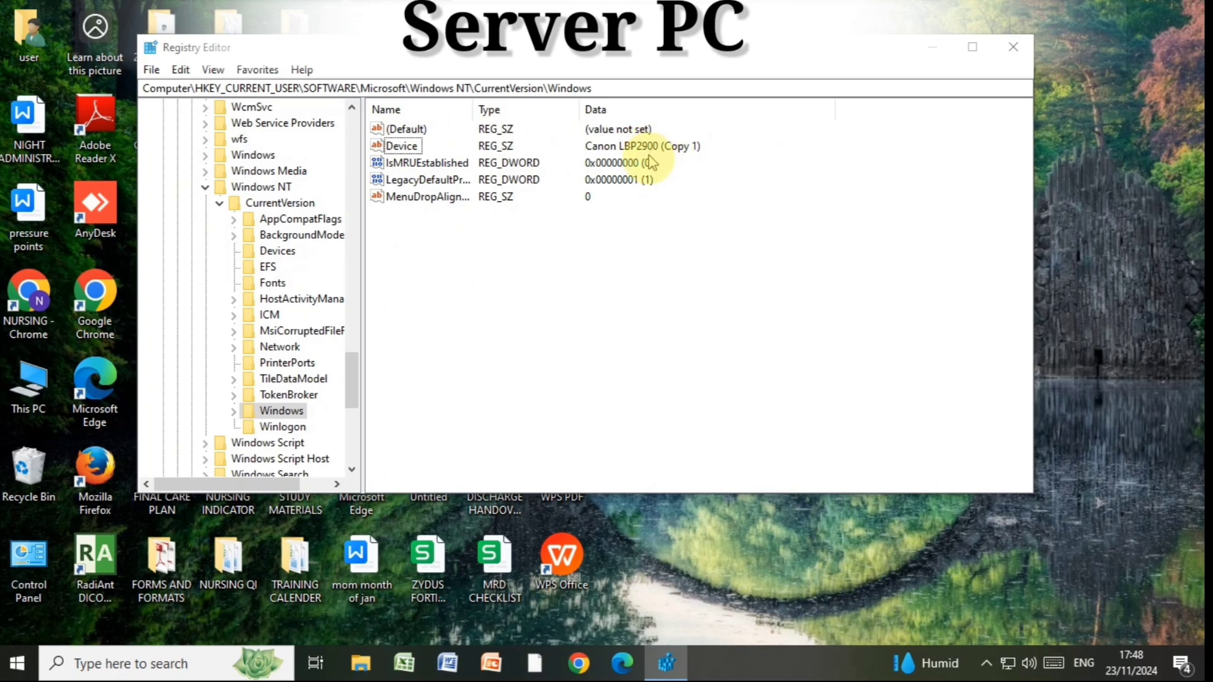
From the Windows key's Permissions dialog, add the Everyone group
{"action": "right_click", "coordinate": [281, 346]}
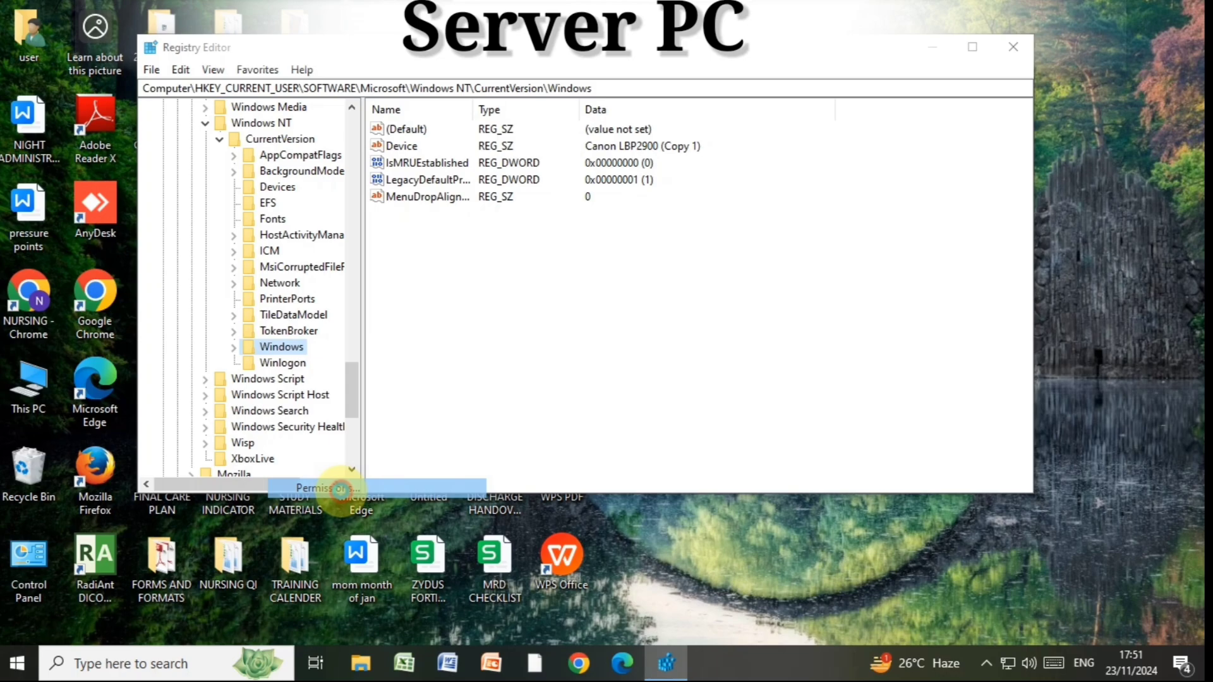
{"action": "left_click", "coordinate": [323, 487]}
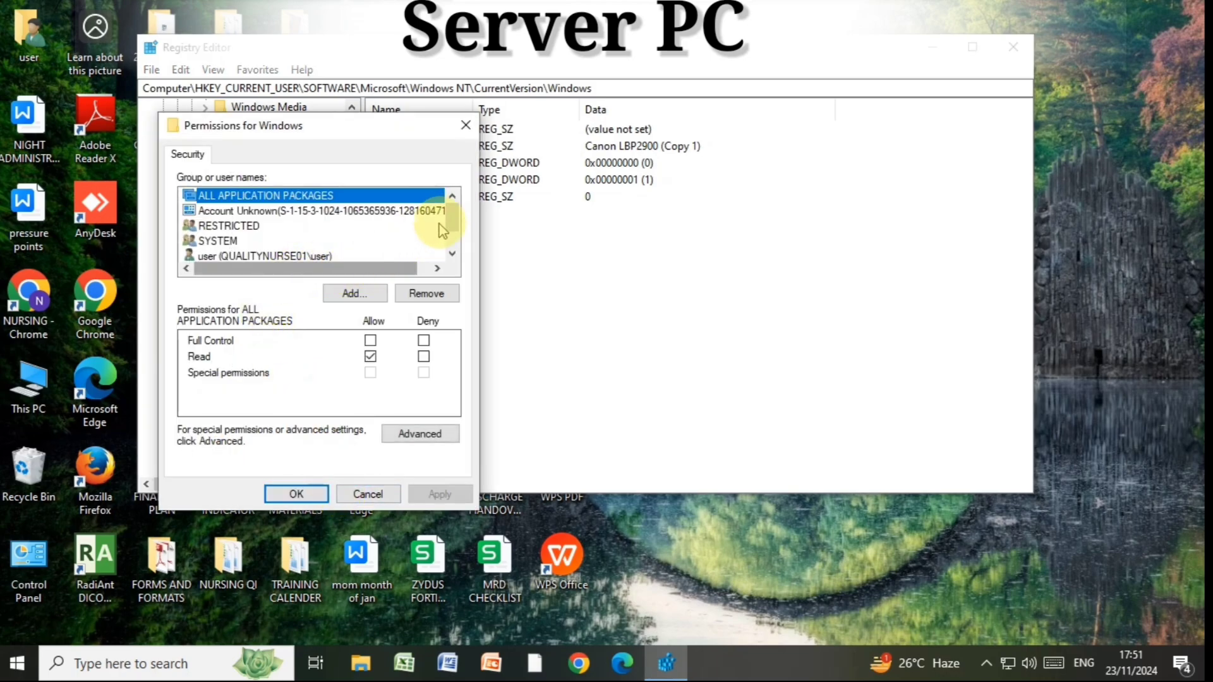
{"action": "scroll", "scroll_direction": "down", "scroll_amount": 3}
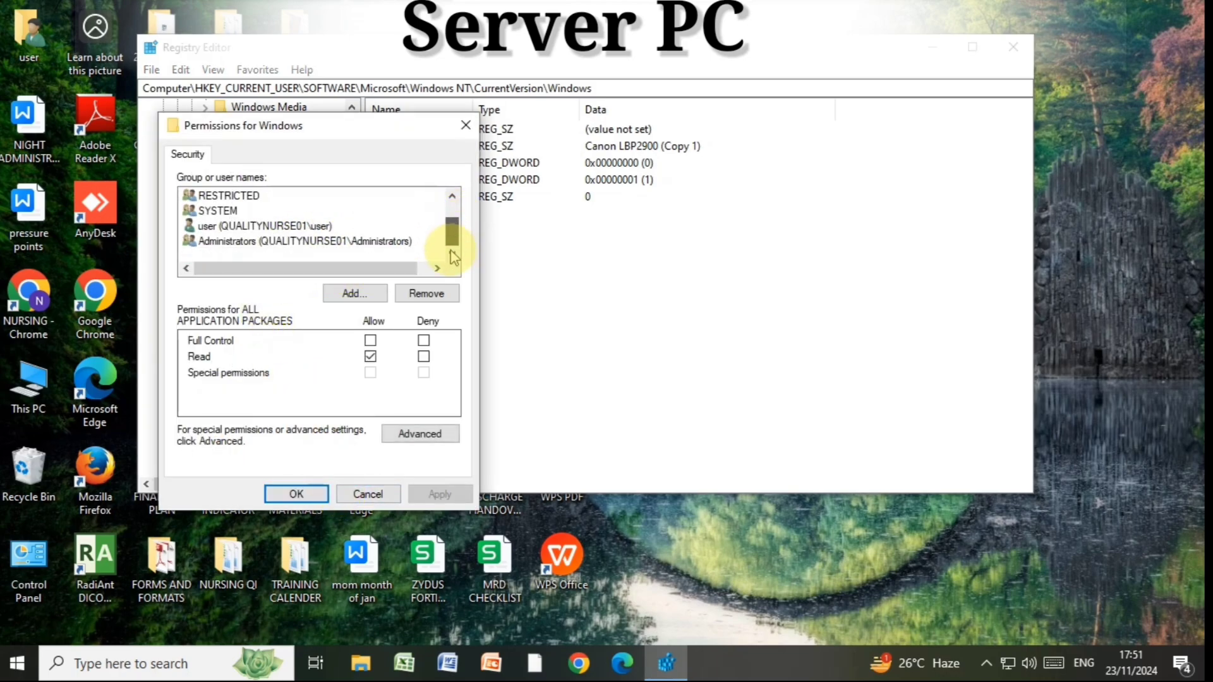
{"action": "left_click", "coordinate": [354, 293]}
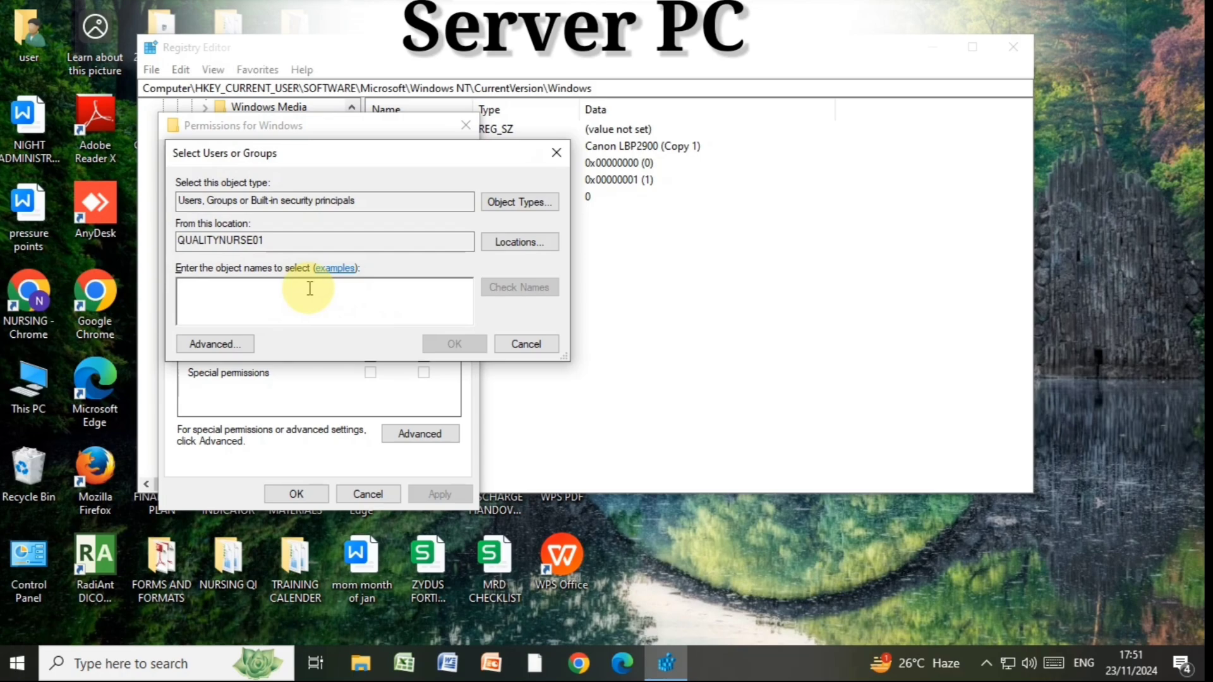
{"action": "type", "text": "ever"}
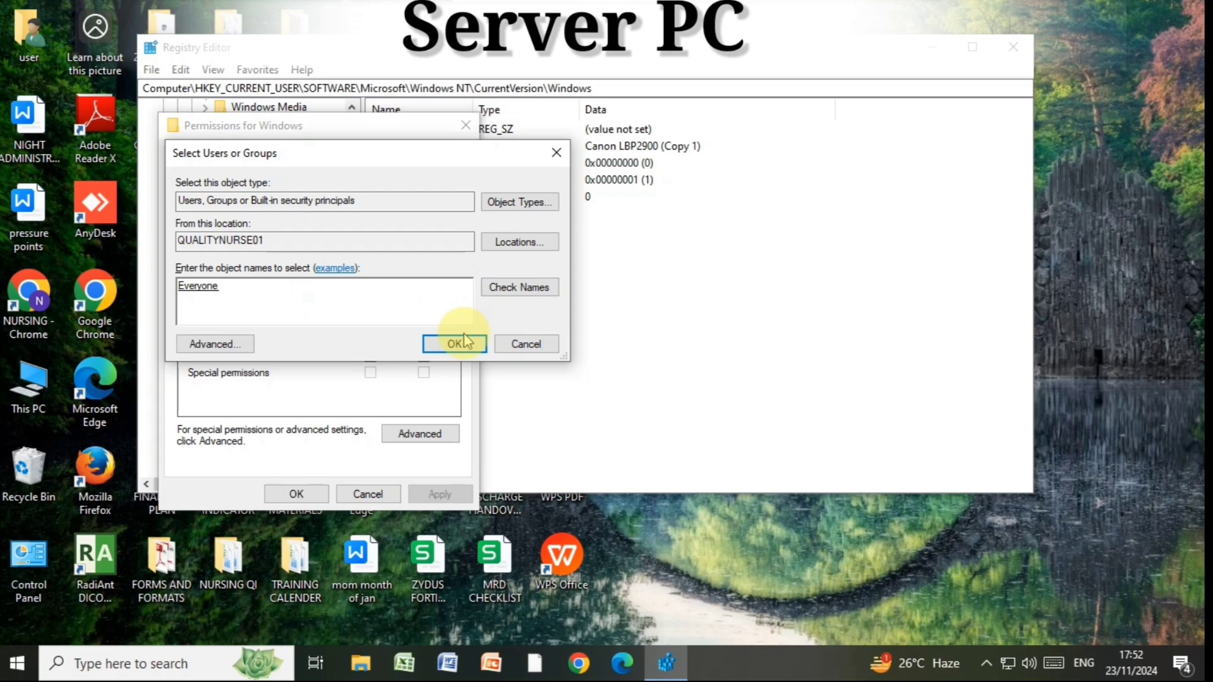
{"action": "left_click", "coordinate": [454, 343]}
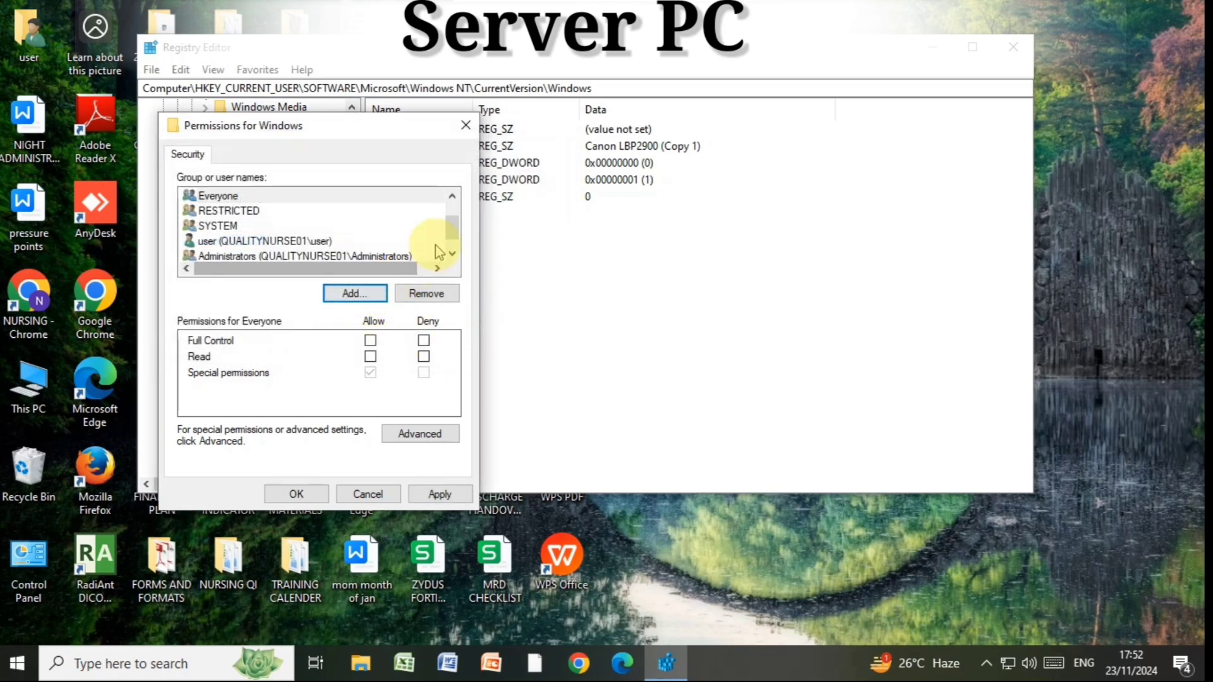
Allow Full Control for Everyone, review Advanced security settings, and apply the permissions
{"action": "left_click", "coordinate": [218, 196]}
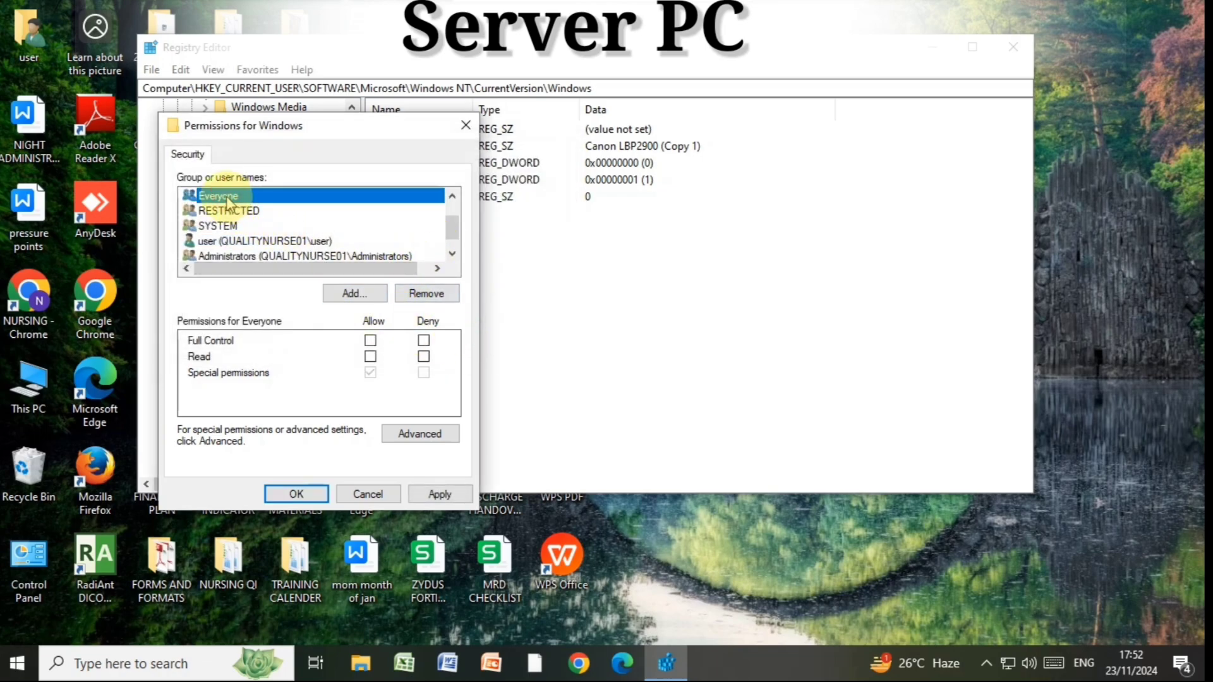
{"action": "left_click", "coordinate": [370, 339]}
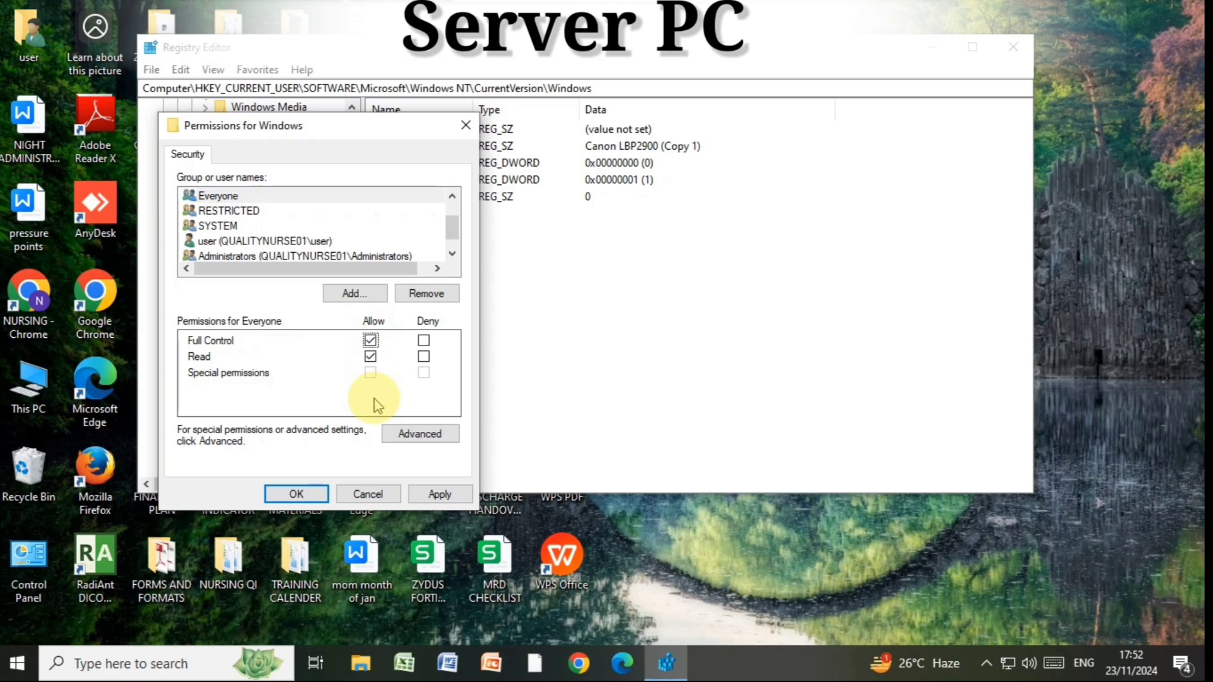
{"action": "left_click", "coordinate": [419, 433]}
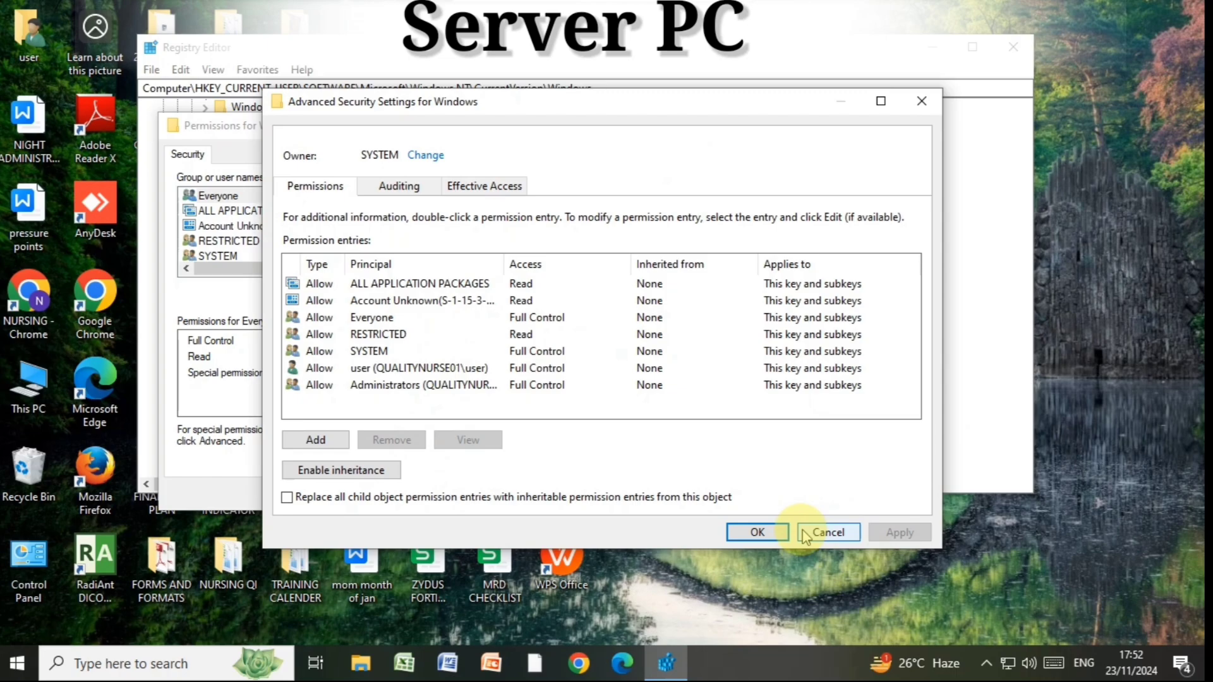
{"action": "left_click", "coordinate": [755, 532]}
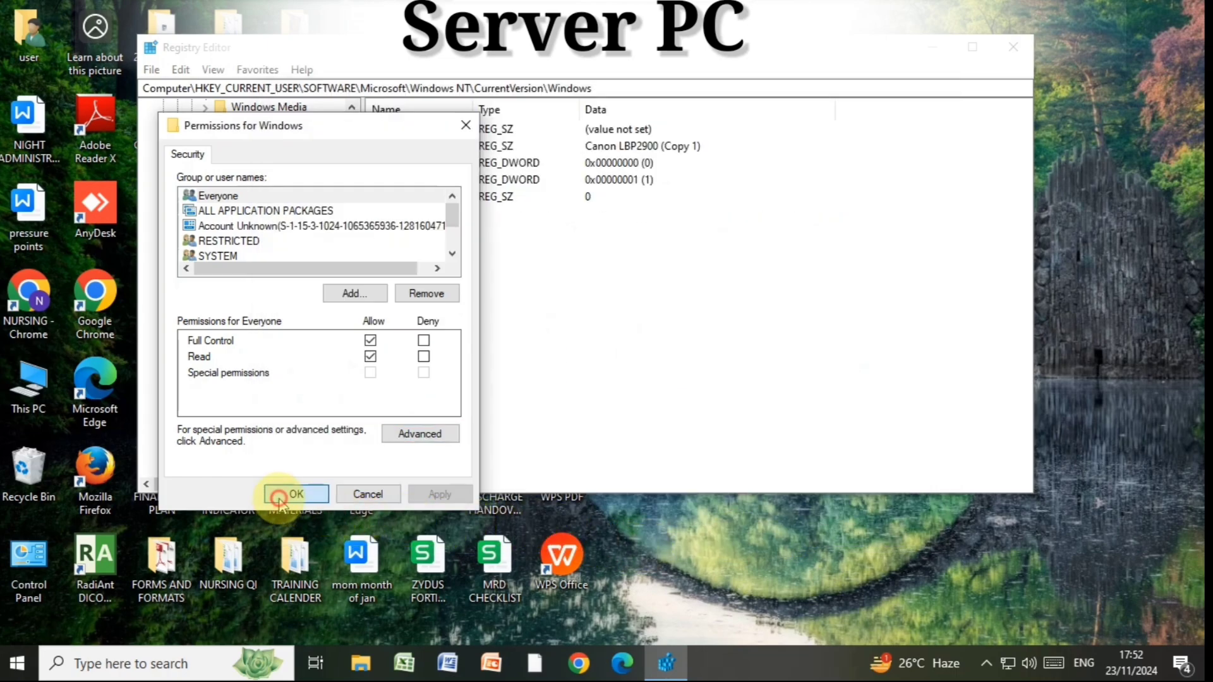
{"action": "left_click", "coordinate": [294, 494]}
{"action": "type", "text": "Services.msc"}
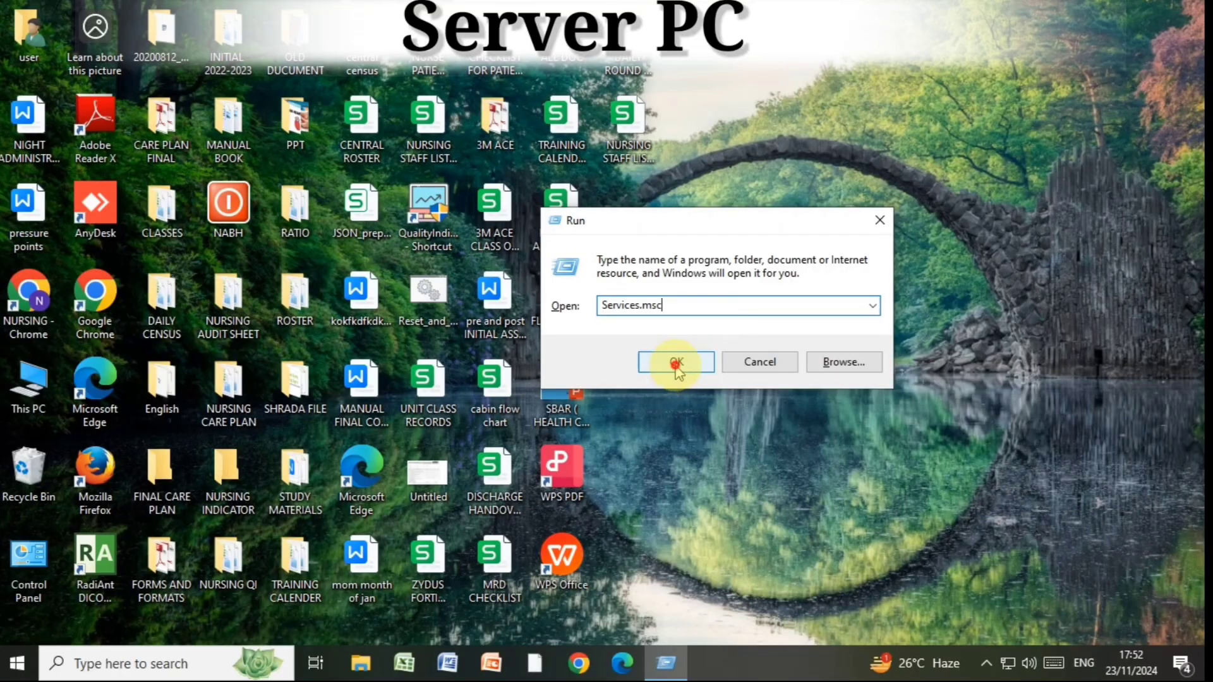
Run Services.msc and restart the Print Spooler service
{"action": "left_click", "coordinate": [674, 362]}
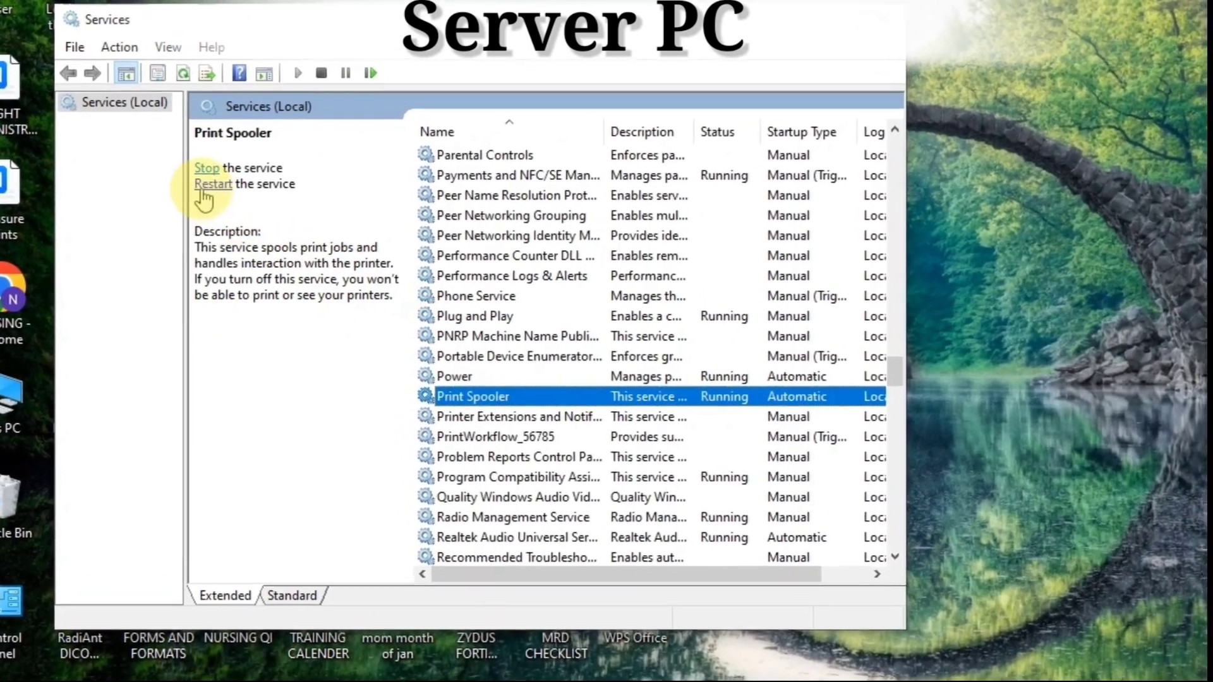
{"action": "left_click", "coordinate": [214, 184]}
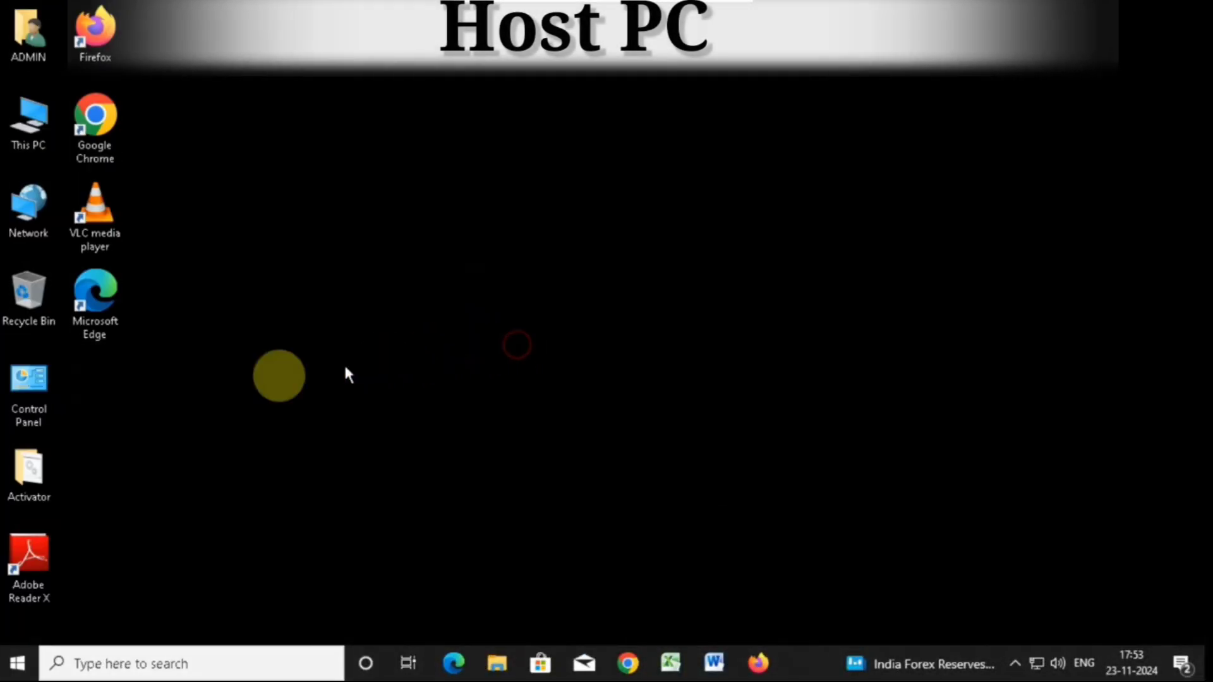
Browse Devices and Printers to \\191.191.99.160 again and dismiss the 0x00000709 error
{"action": "double_click", "coordinate": [29, 376]}
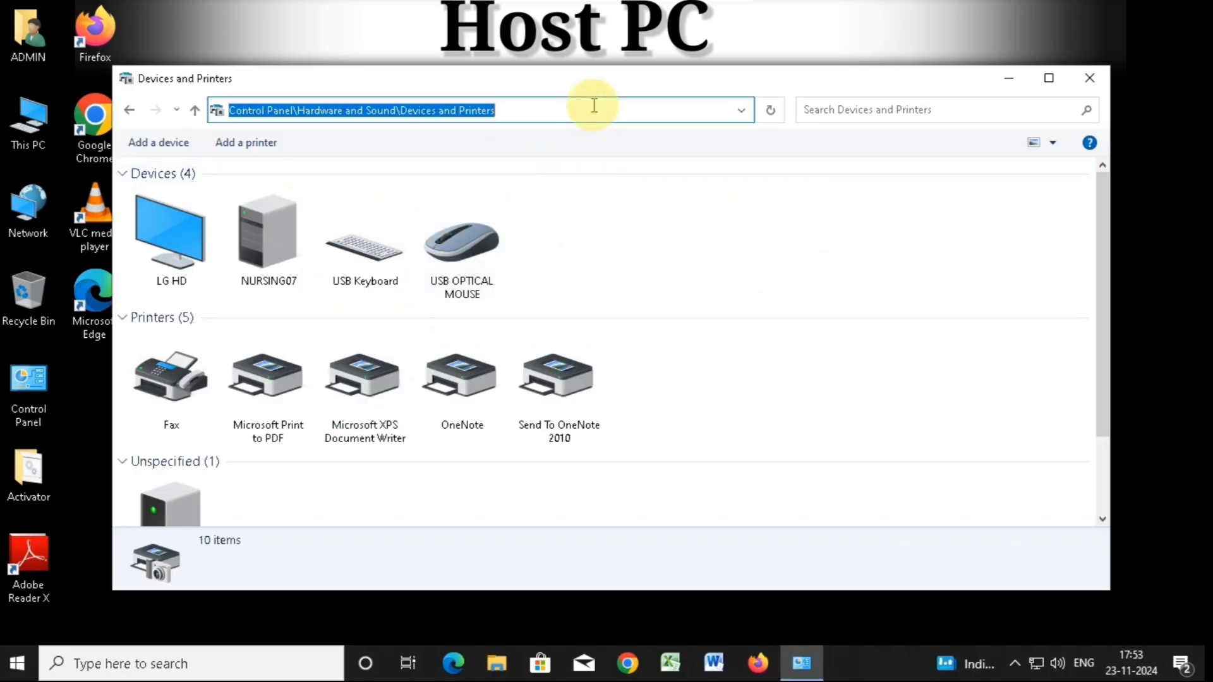
{"action": "type", "text": "\\\\191.191"}
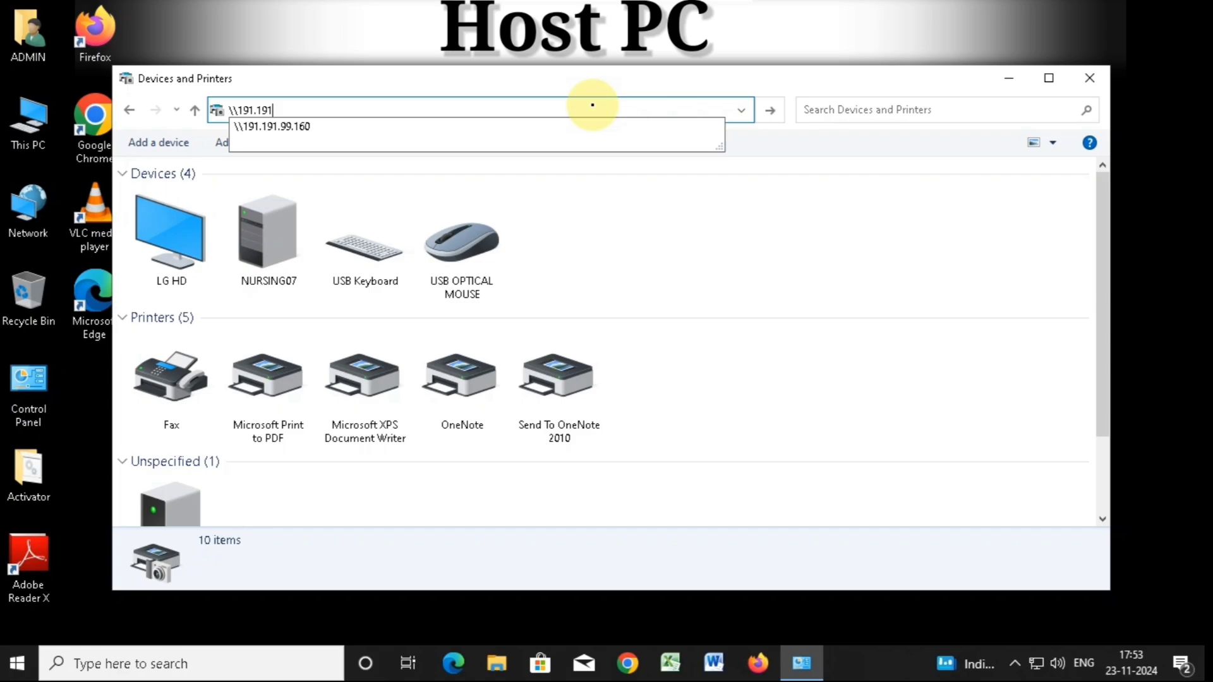
{"action": "left_click", "coordinate": [271, 127]}
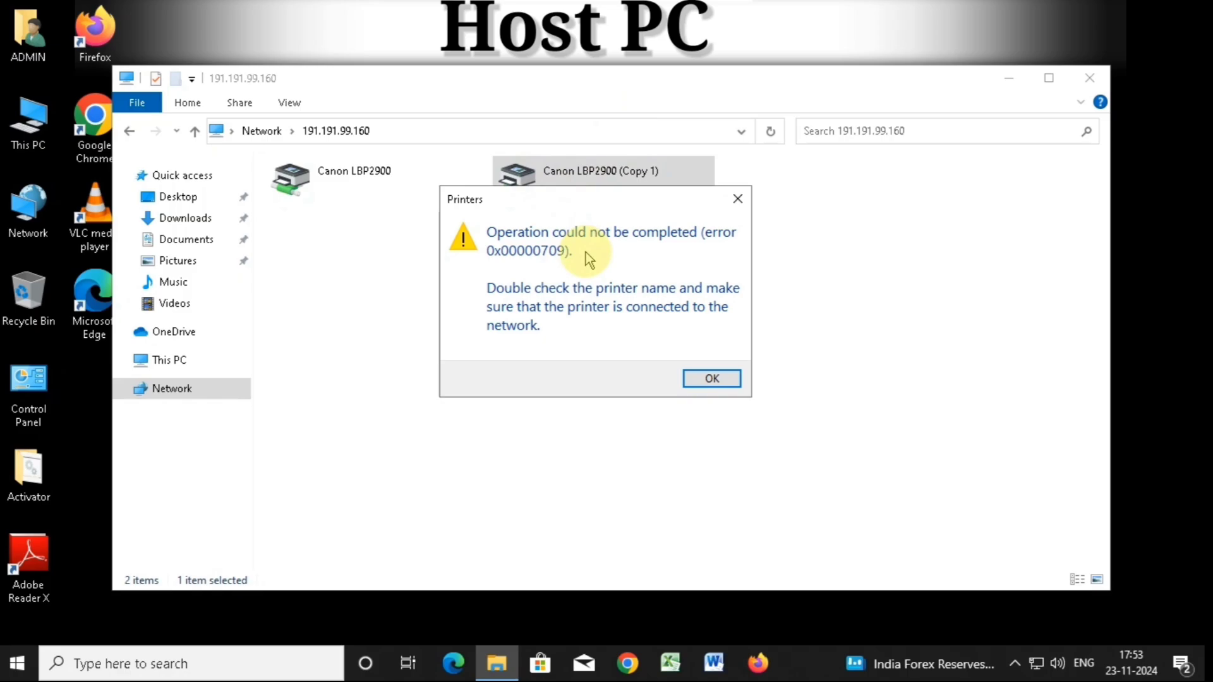
{"action": "left_click", "coordinate": [710, 378]}
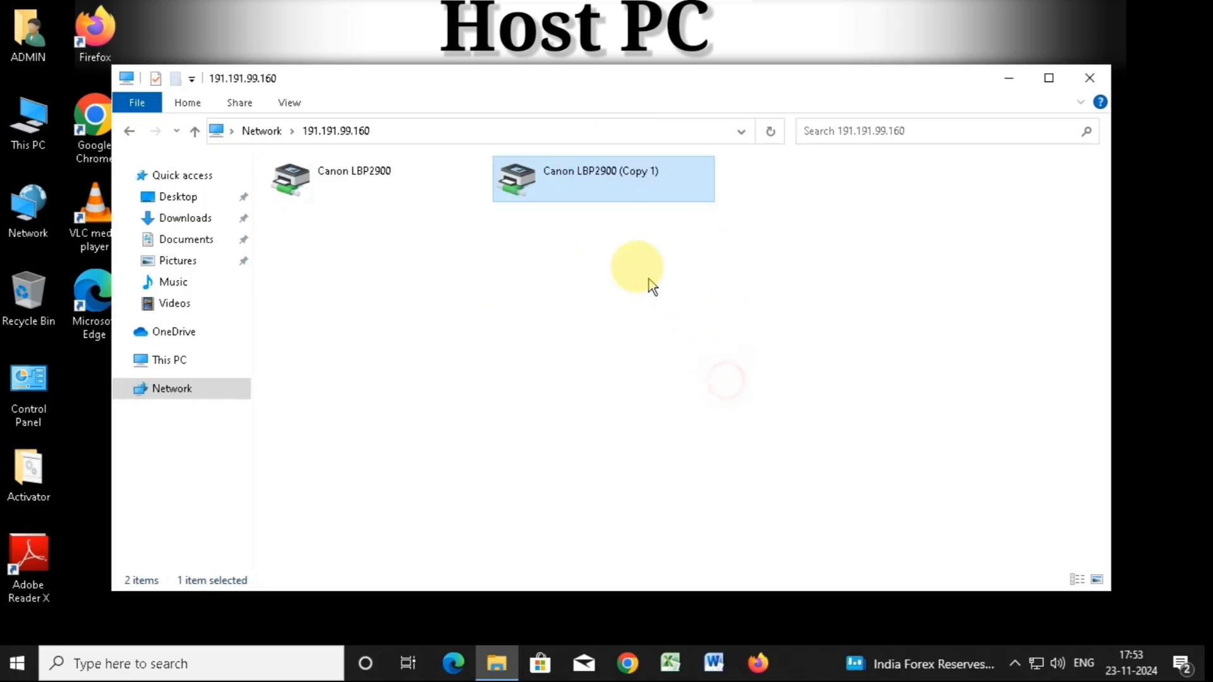
Retry connecting to Canon LBP2900 (Copy 1), dismiss the failure, and launch the web browser
{"action": "double_click", "coordinate": [602, 179]}
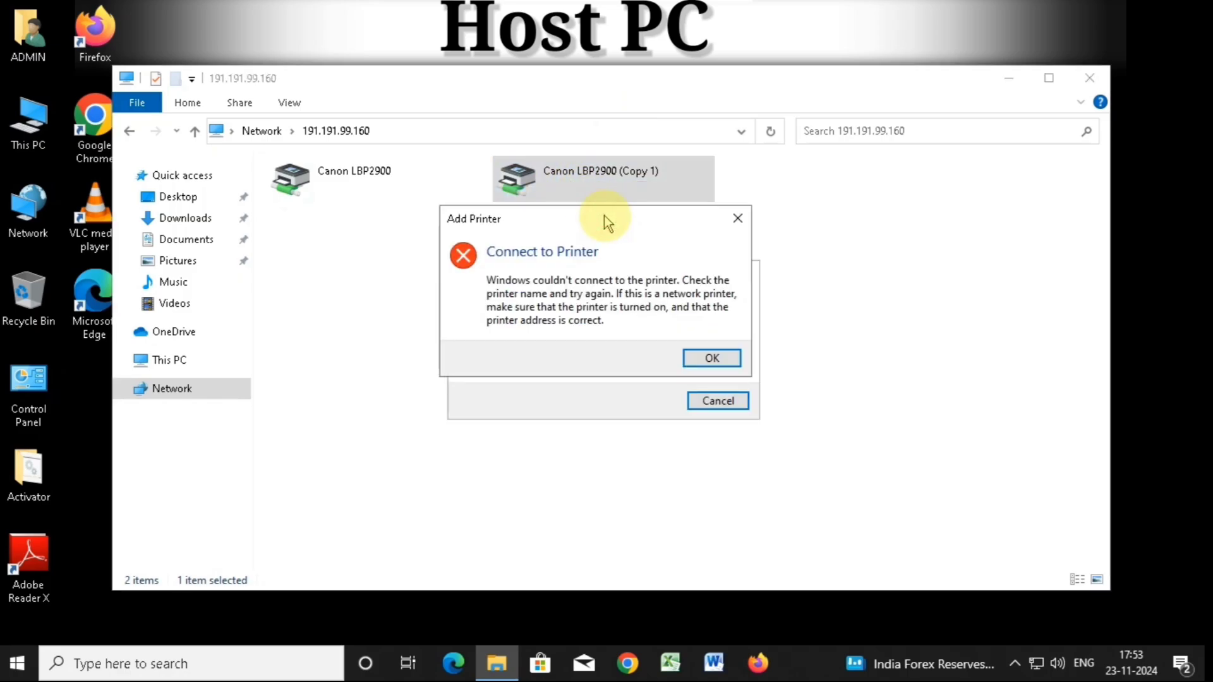
{"action": "left_click", "coordinate": [710, 358]}
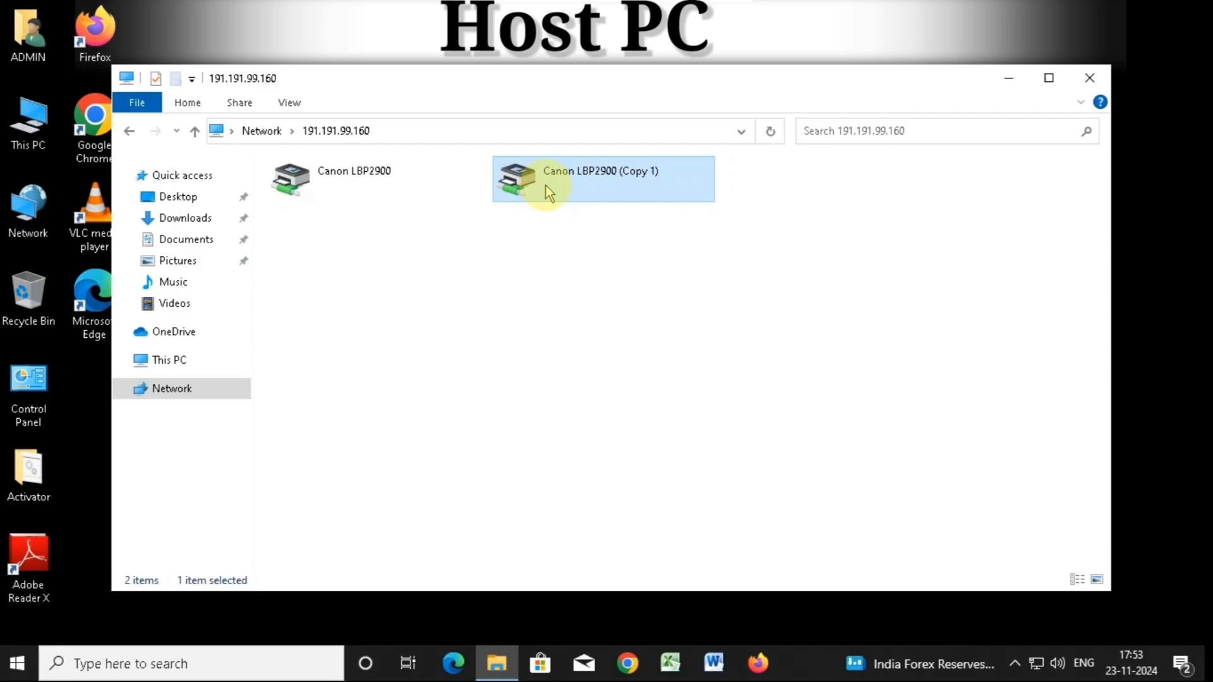
{"action": "double_click", "coordinate": [599, 178]}
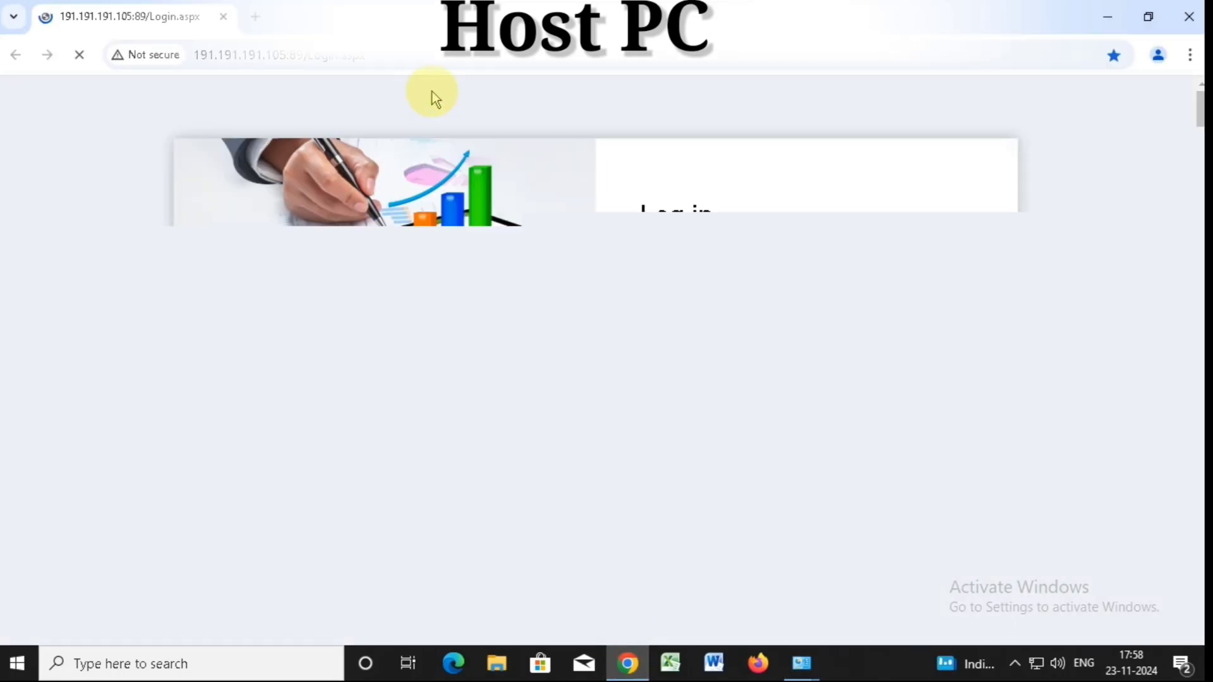
Search Google for the Canon LBP2900B driver, download the 64-bit CAPT driver from Canon India and run its self-extractor
{"action": "type", "text": "cannon lbp2900b driver"}
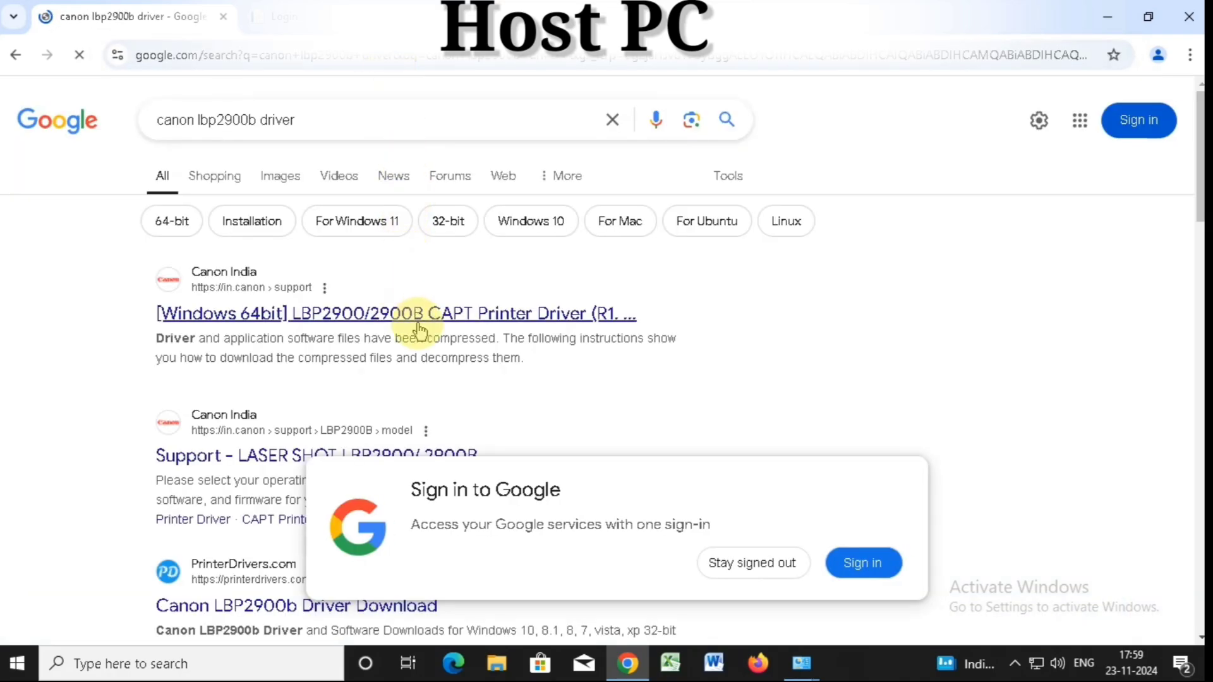
{"action": "left_click", "coordinate": [394, 313]}
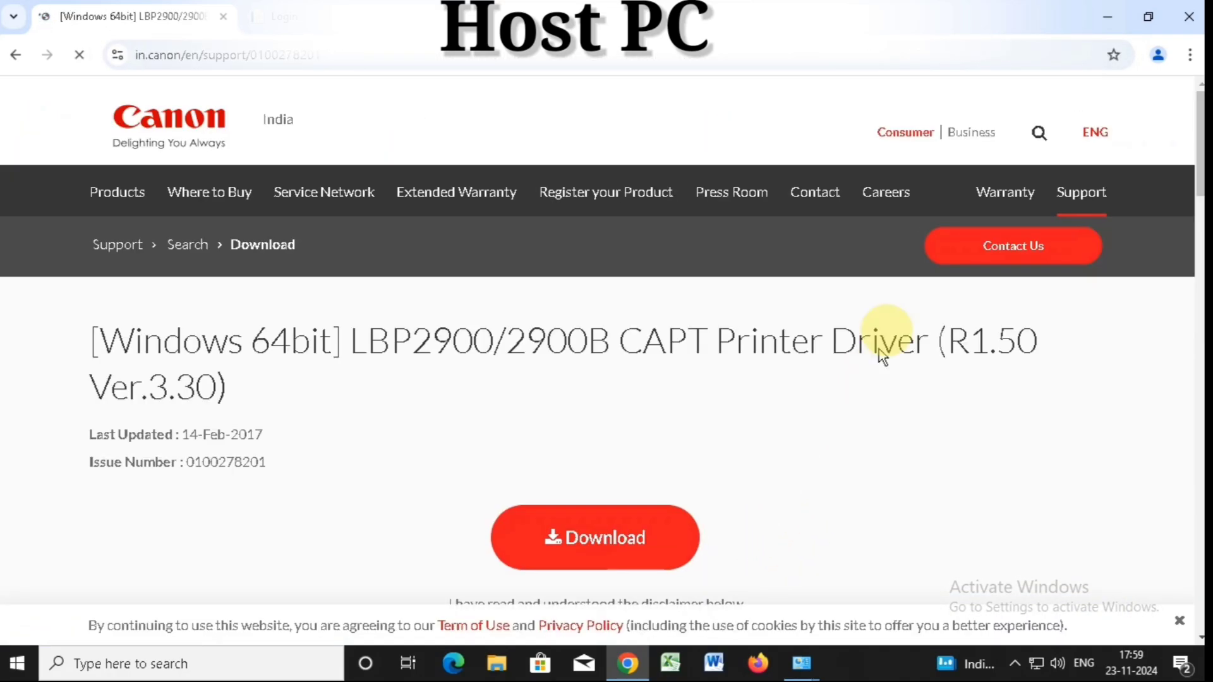
{"action": "left_click", "coordinate": [594, 537]}
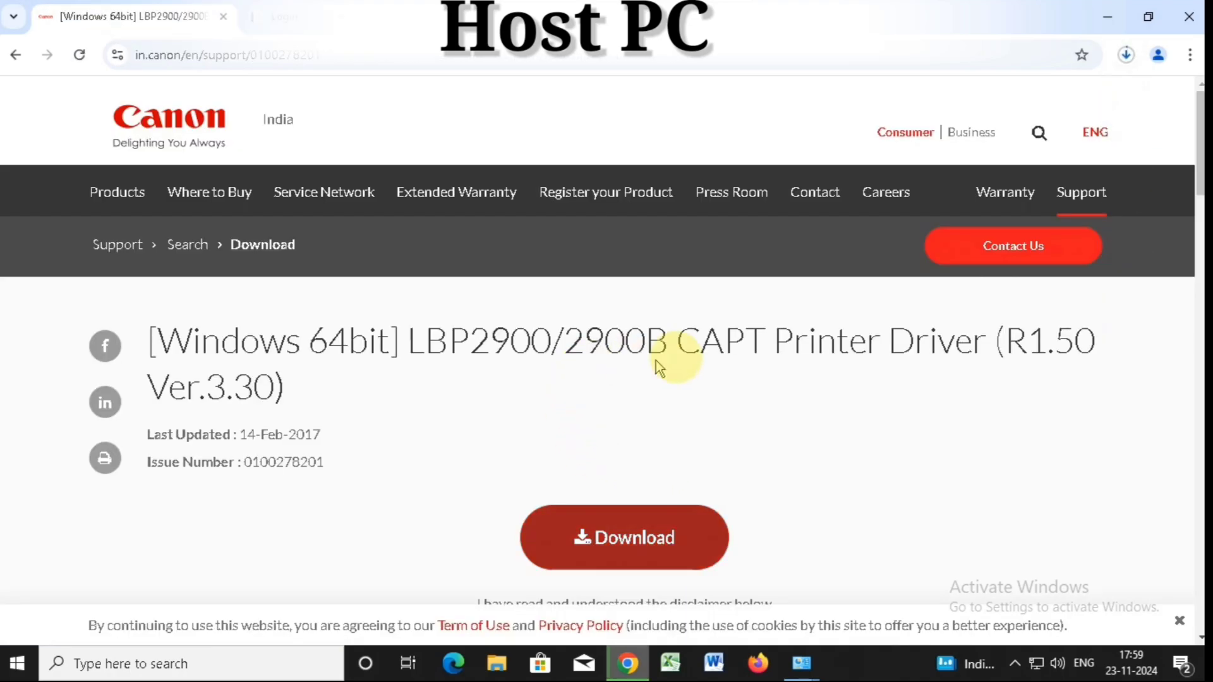
{"action": "left_click", "coordinate": [1126, 54]}
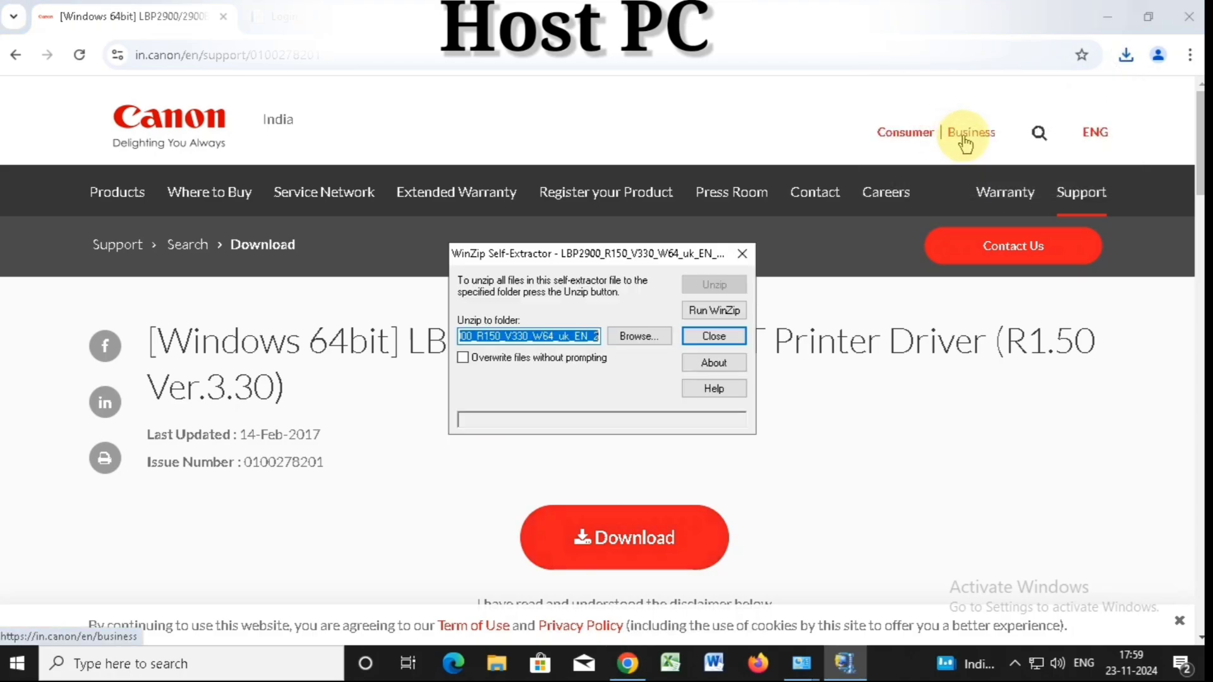
{"action": "left_click", "coordinate": [713, 336]}
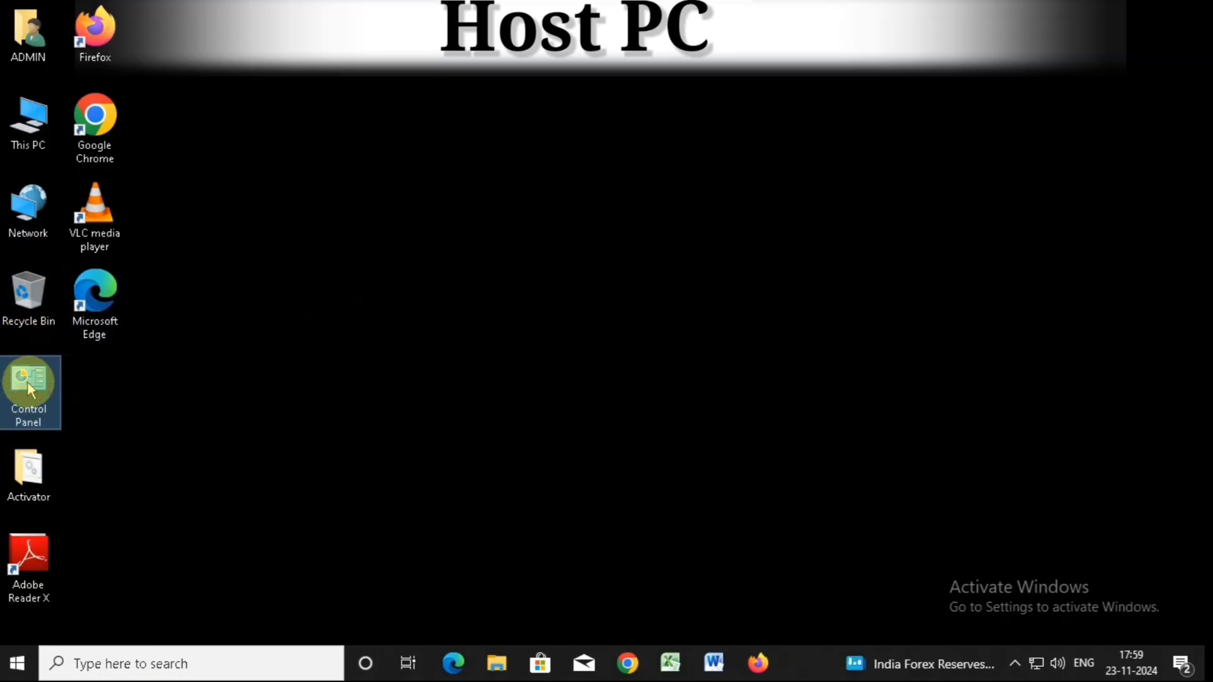
Run the extracted LBP2900 driver Setup from the Downloads folder
{"action": "left_click", "coordinate": [495, 663]}
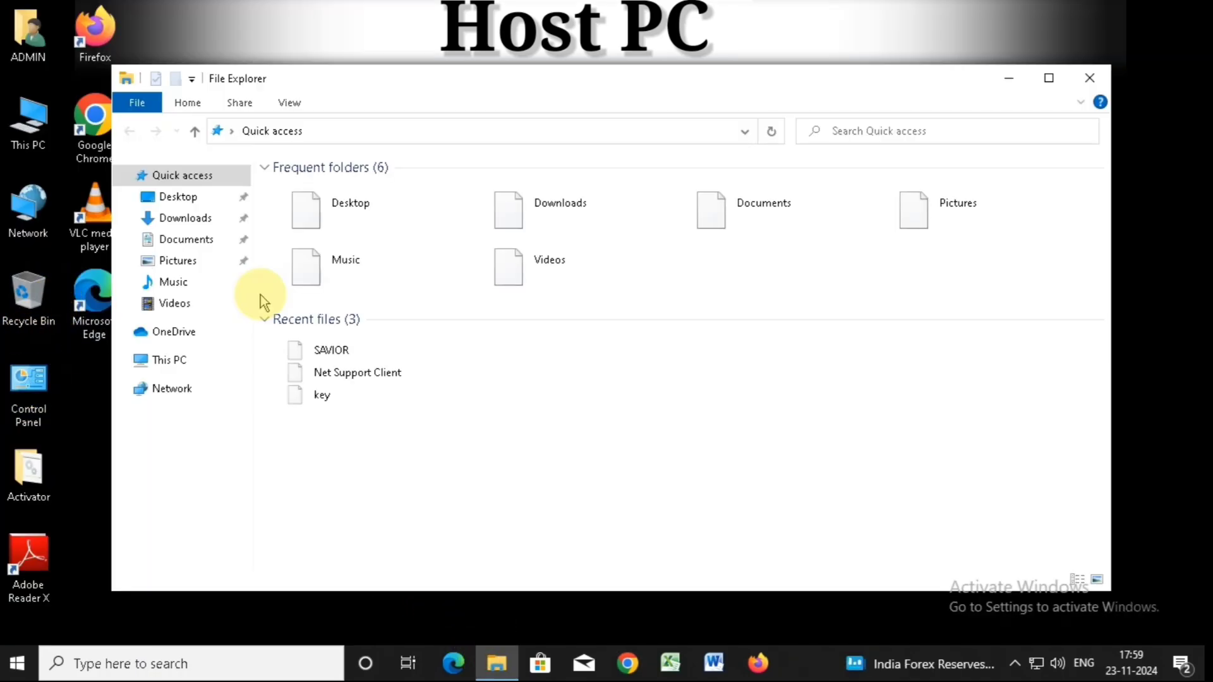
{"action": "left_click", "coordinate": [186, 218]}
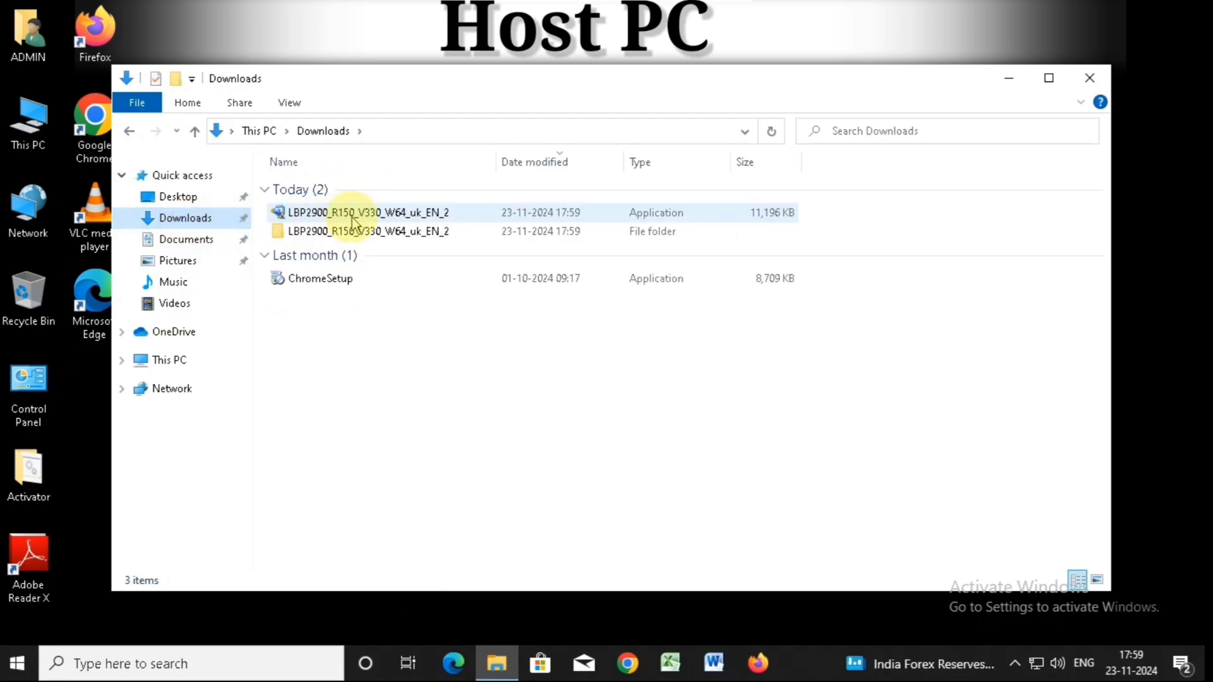
{"action": "double_click", "coordinate": [368, 213]}
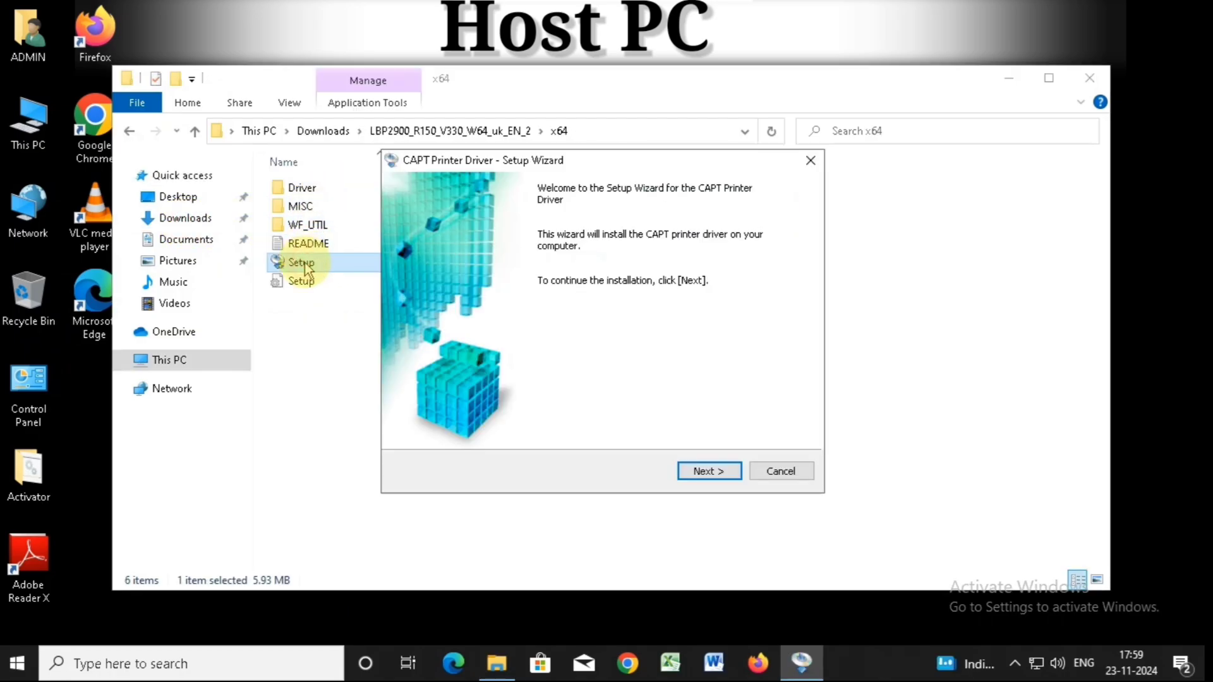
Accept the Canon licence and choose Manually Set Port to Install in the CAPT setup wizard
{"action": "left_click", "coordinate": [707, 471]}
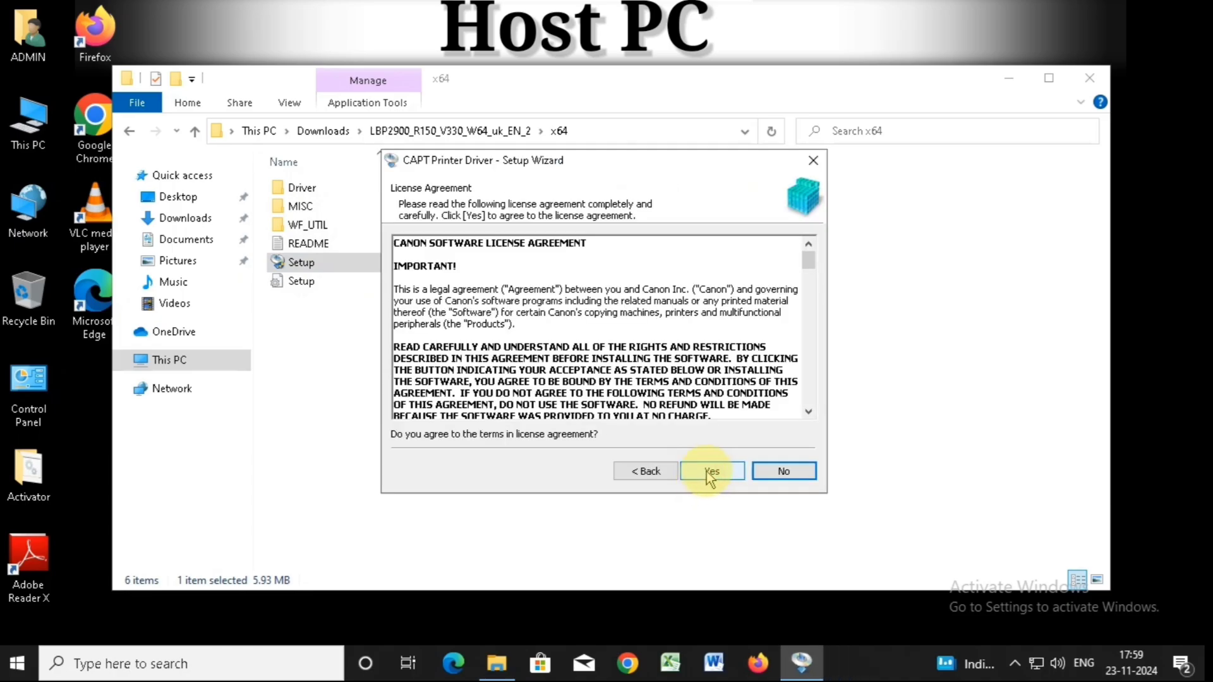
{"action": "left_click", "coordinate": [710, 471]}
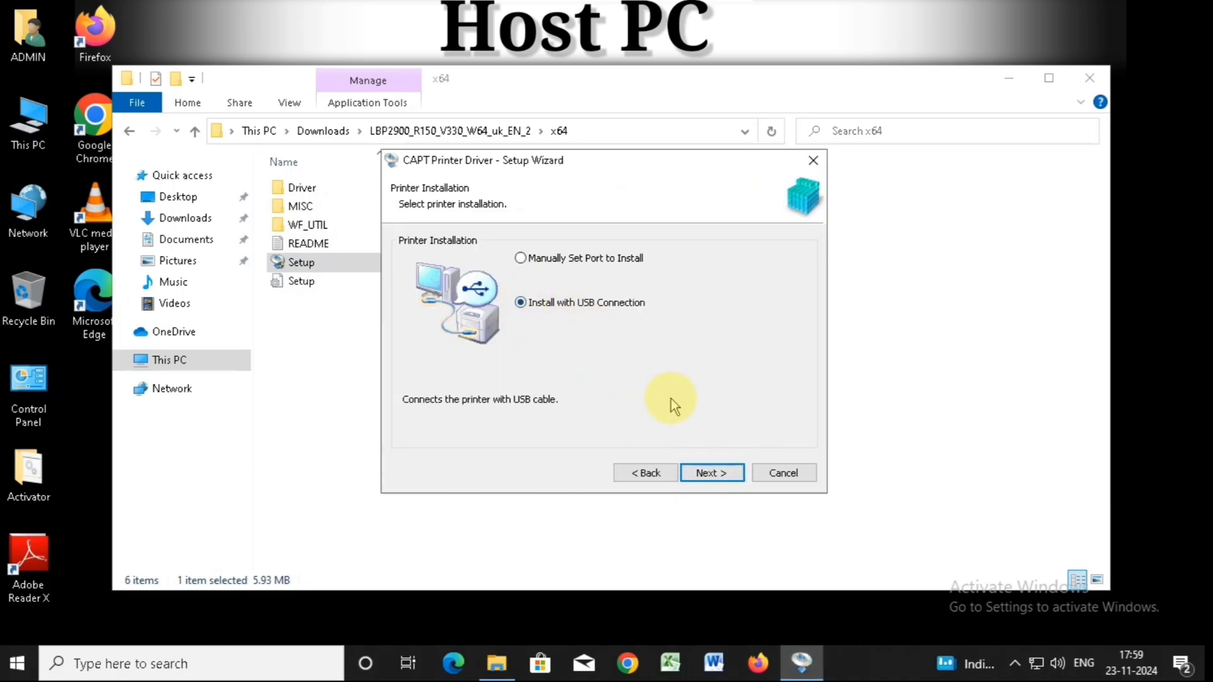
{"action": "left_click", "coordinate": [519, 258]}
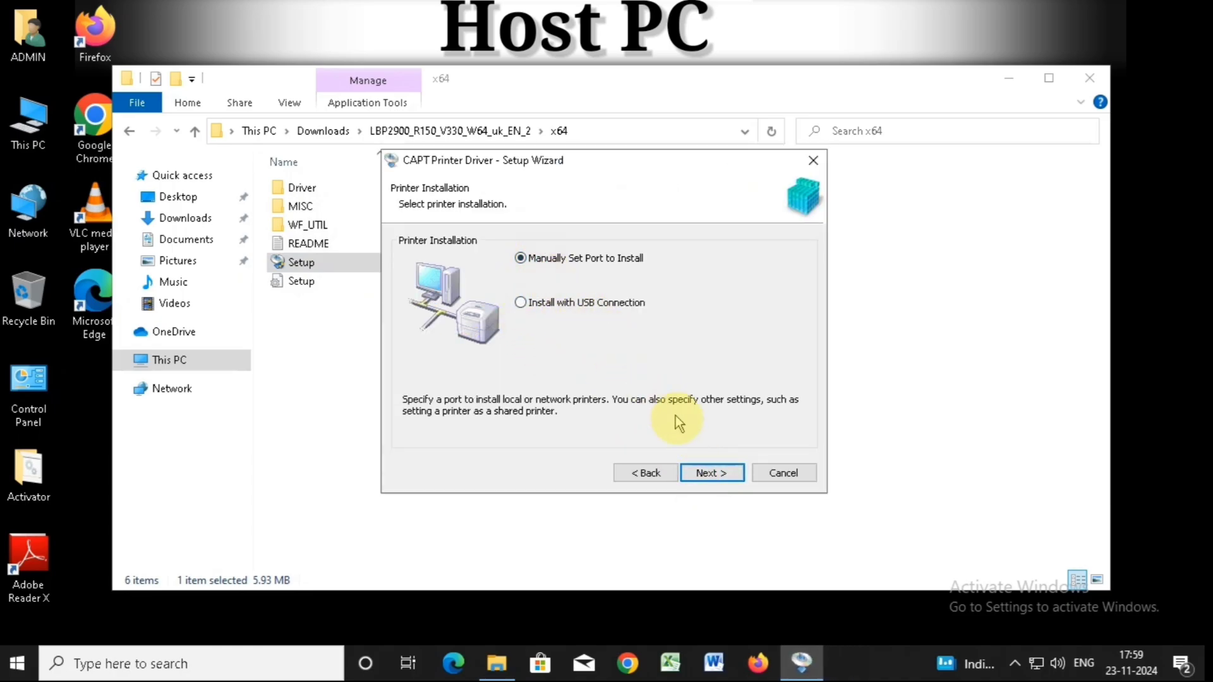
{"action": "left_click", "coordinate": [710, 473]}
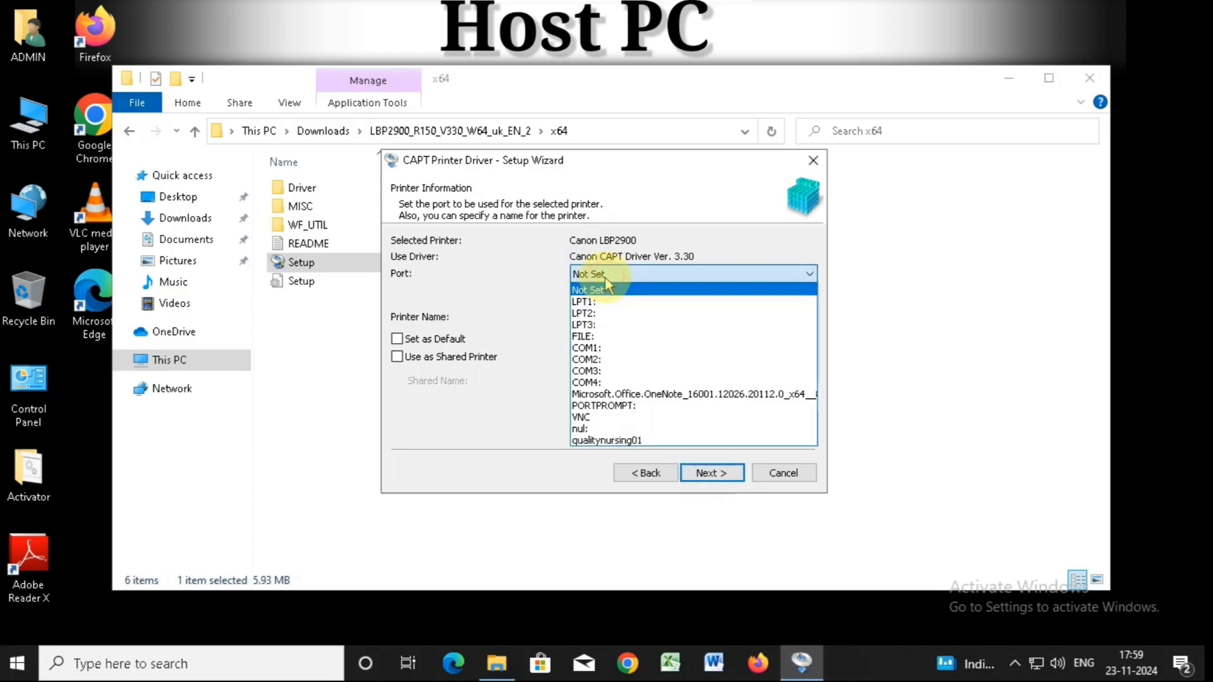
{"action": "mouse_move", "coordinate": [816, 346]}
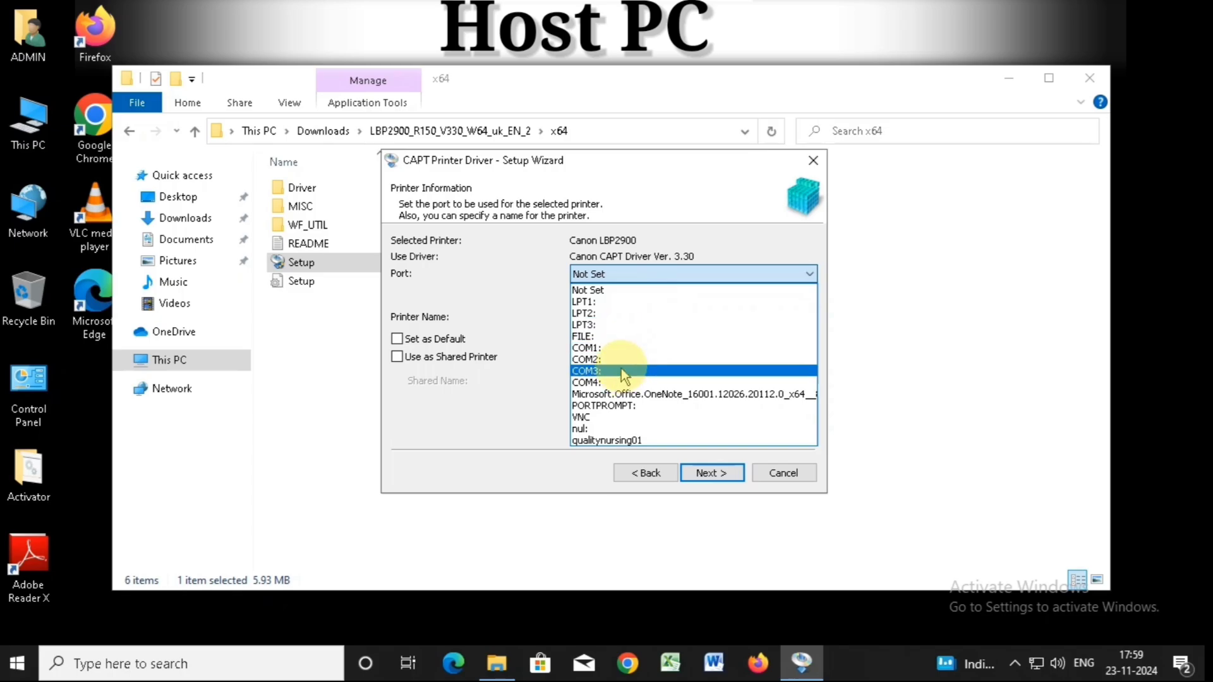
Assign port COM1 to Canon LBP2900 and allow the Windows Firewall change to complete installation
{"action": "left_click", "coordinate": [587, 359]}
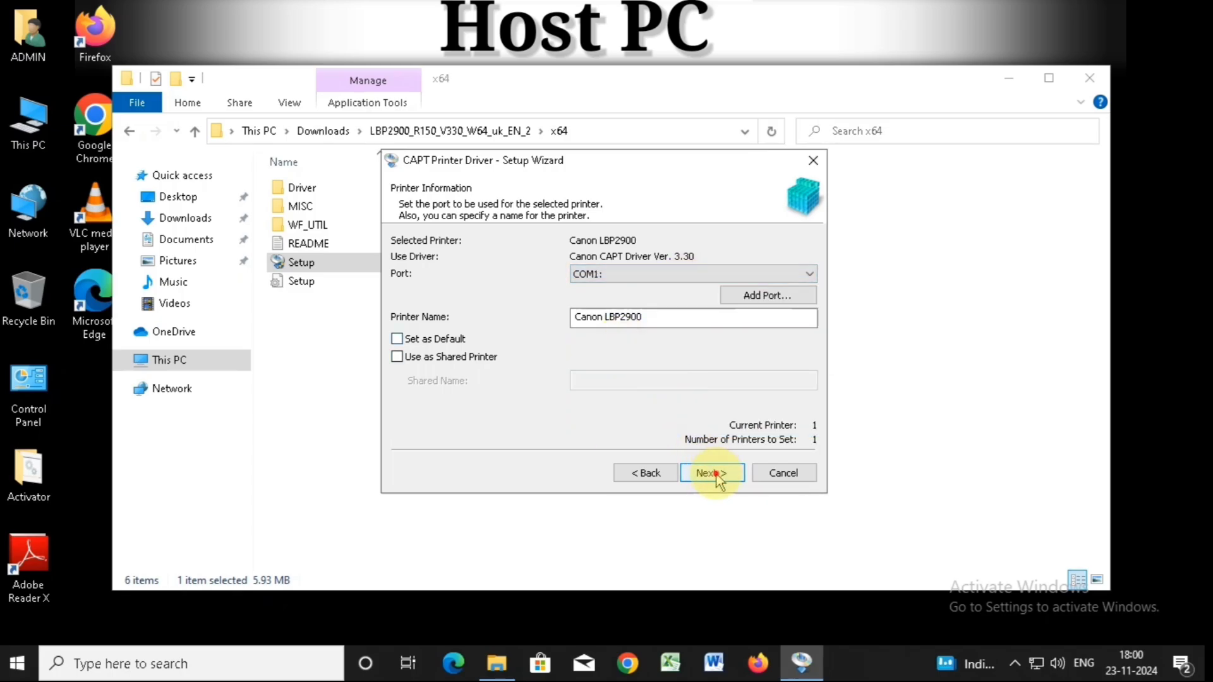
{"action": "left_click", "coordinate": [710, 472]}
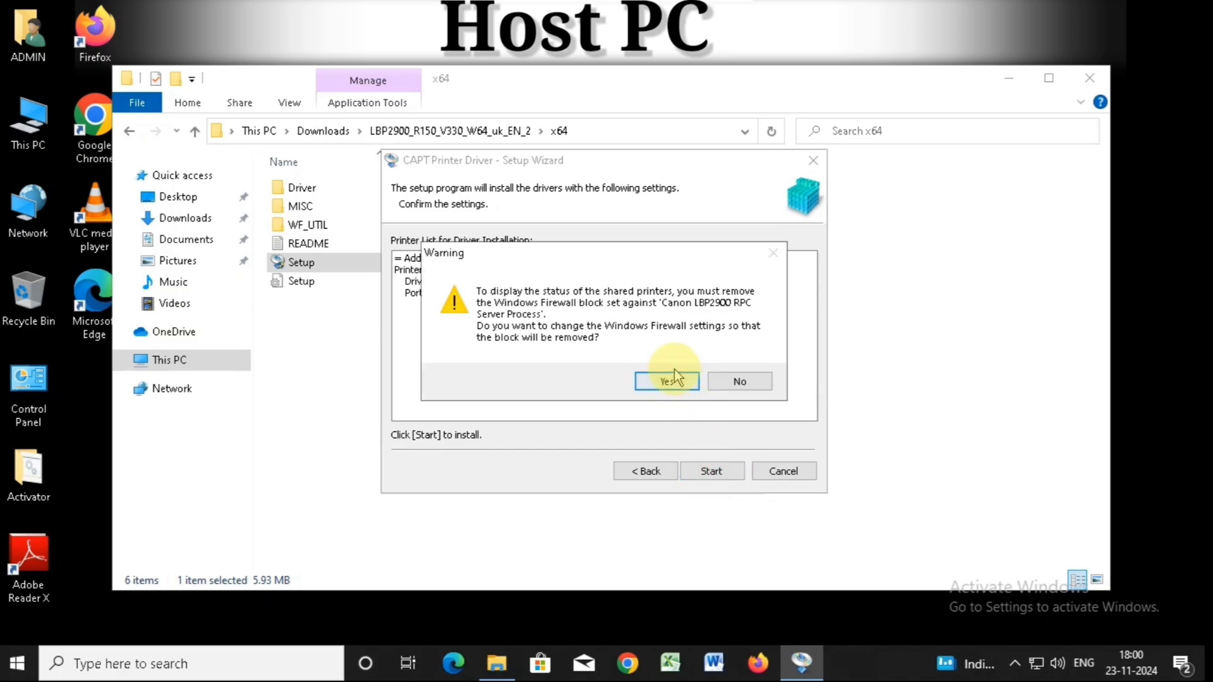
{"action": "left_click", "coordinate": [666, 381]}
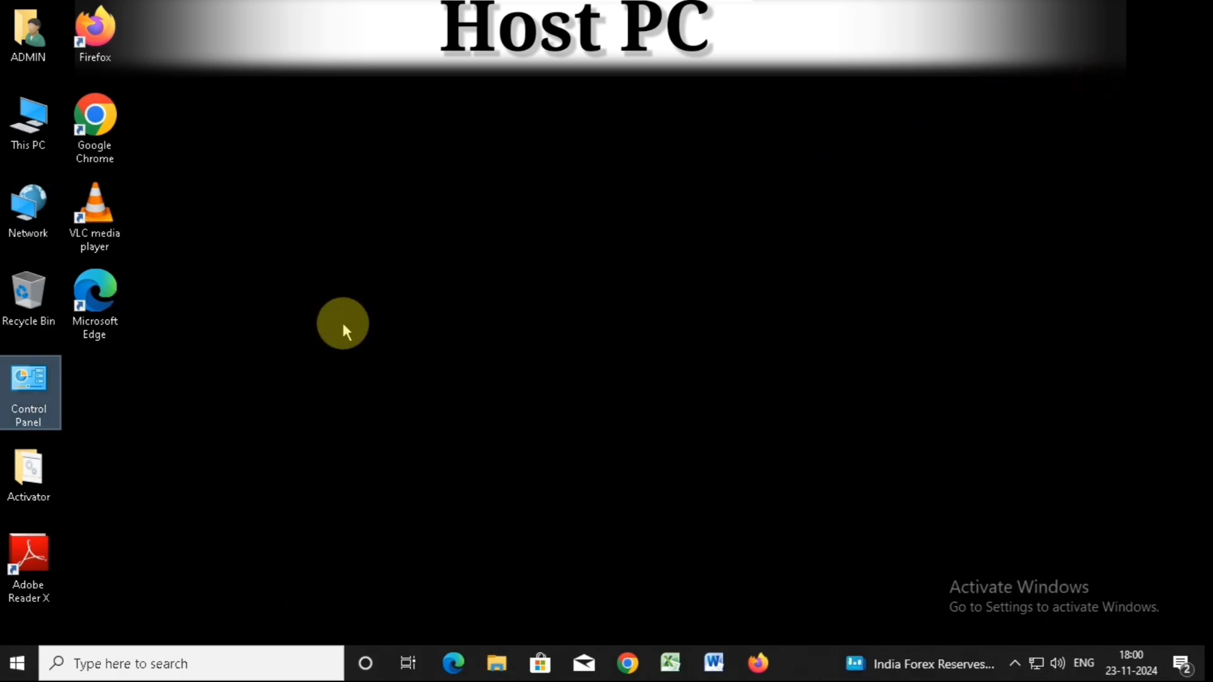
From Control Panel's Devices and Printers, browse to the server share \\191.191.99.160
{"action": "double_click", "coordinate": [30, 384]}
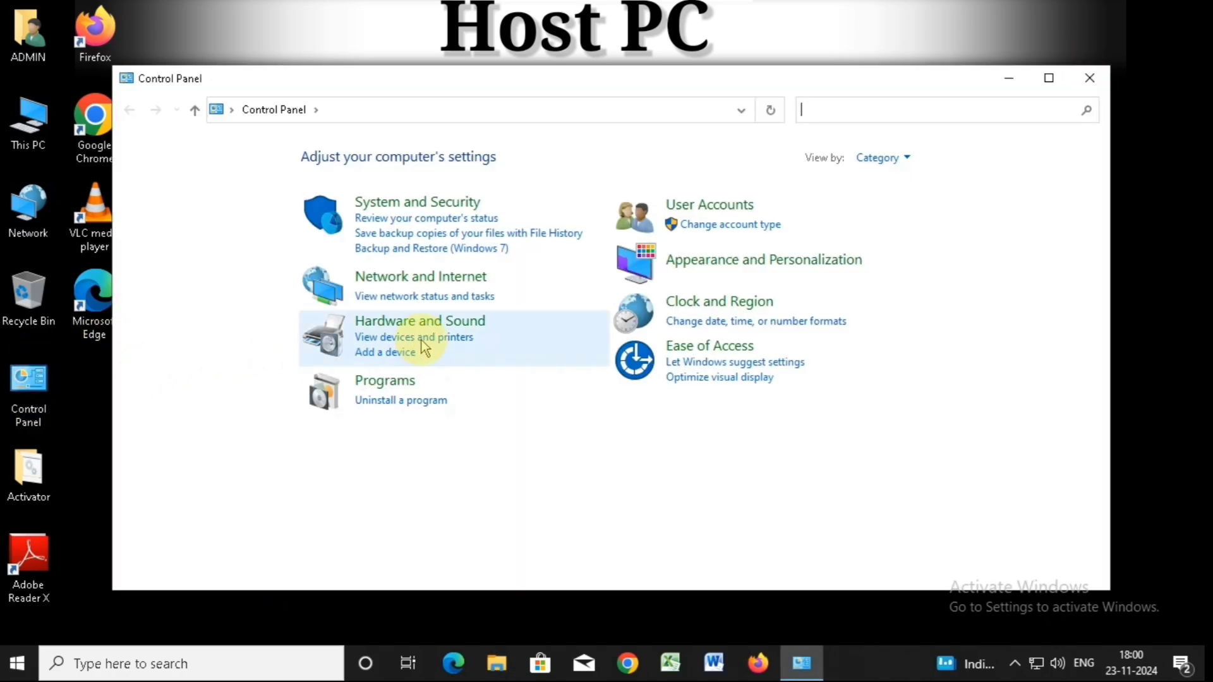
{"action": "left_click", "coordinate": [413, 336]}
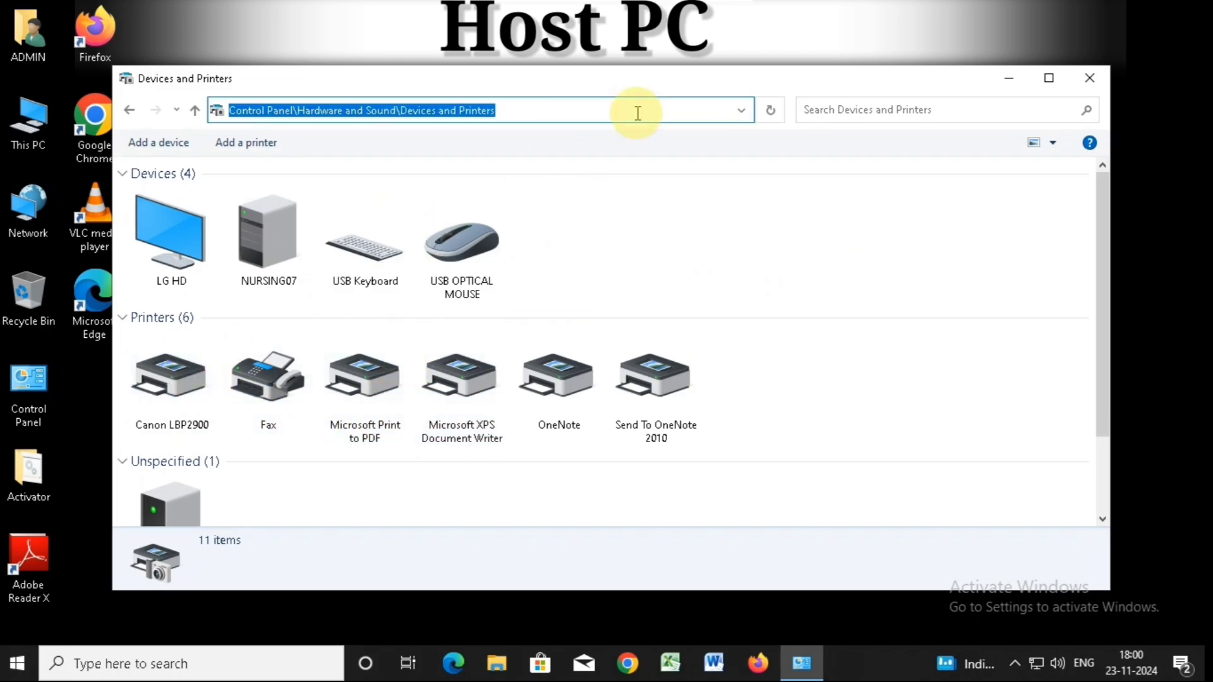
{"action": "type", "text": "\\\\191"}
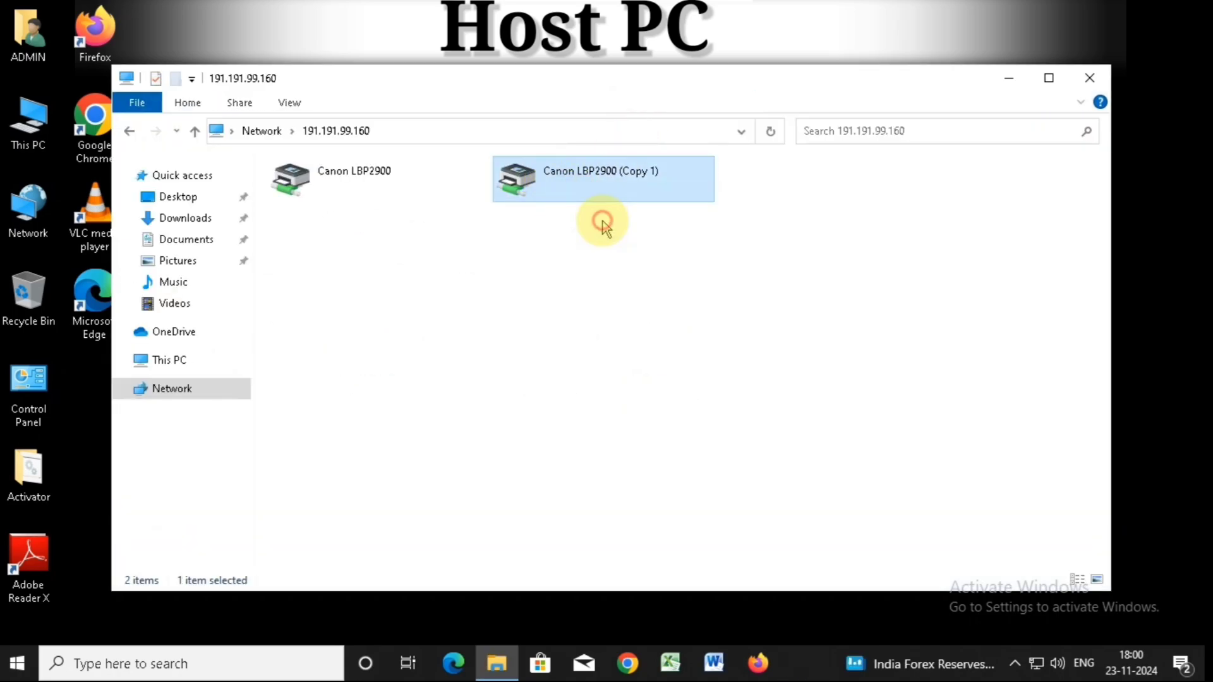
{"action": "mouse_move", "coordinate": [615, 248]}
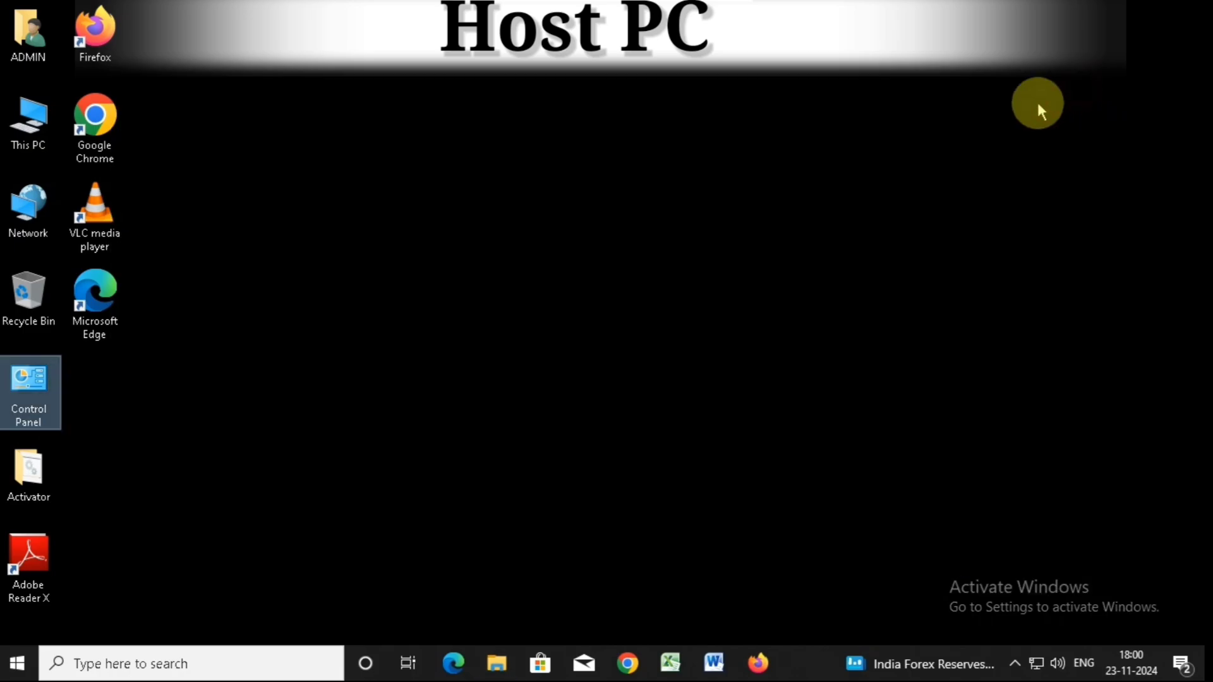
Remove the local Canon LBP2900 printer from Devices and Printers
{"action": "double_click", "coordinate": [29, 387]}
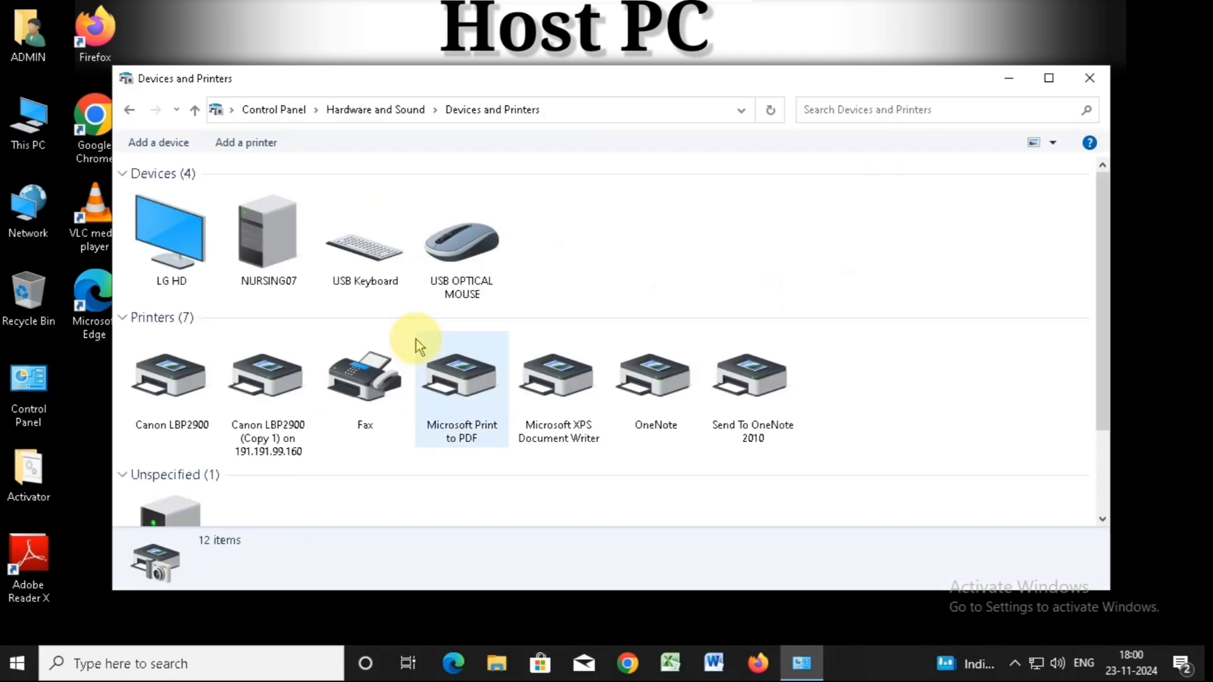
{"action": "right_click", "coordinate": [171, 375]}
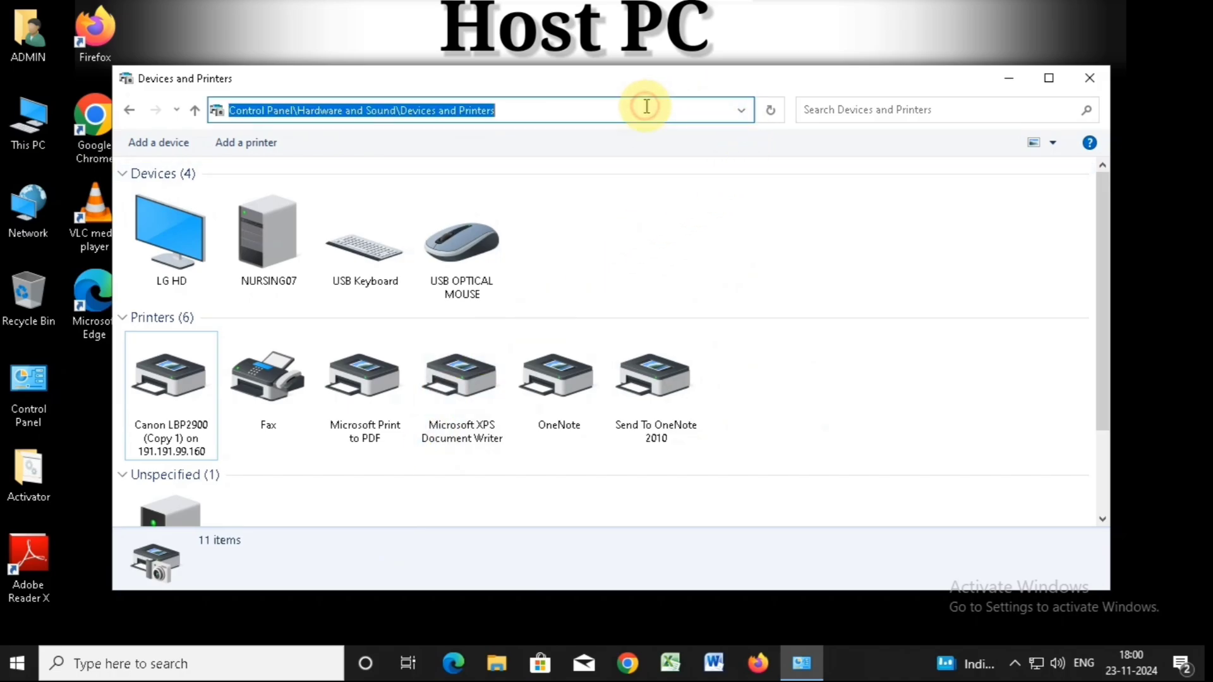
Connect to the shared Canon LBP2900 (Copy 1) printer on \\191.191.99.160
{"action": "type", "text": "\\\\1"}
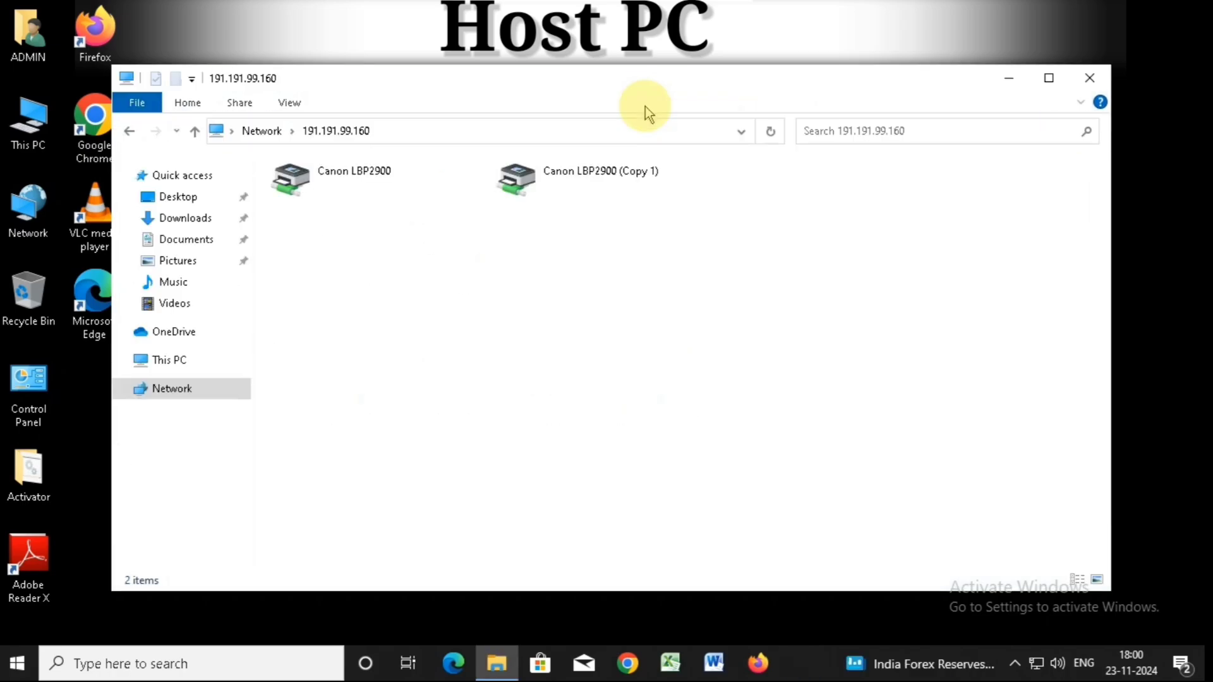
{"action": "left_click", "coordinate": [599, 178]}
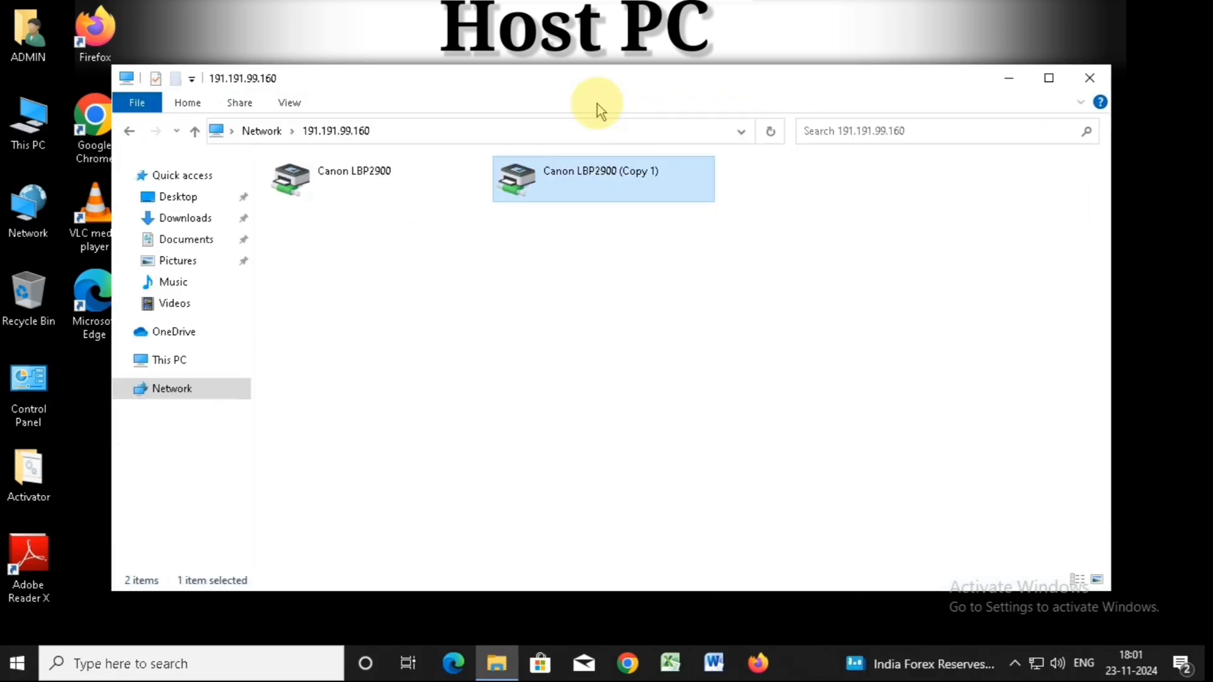
{"action": "double_click", "coordinate": [604, 178]}
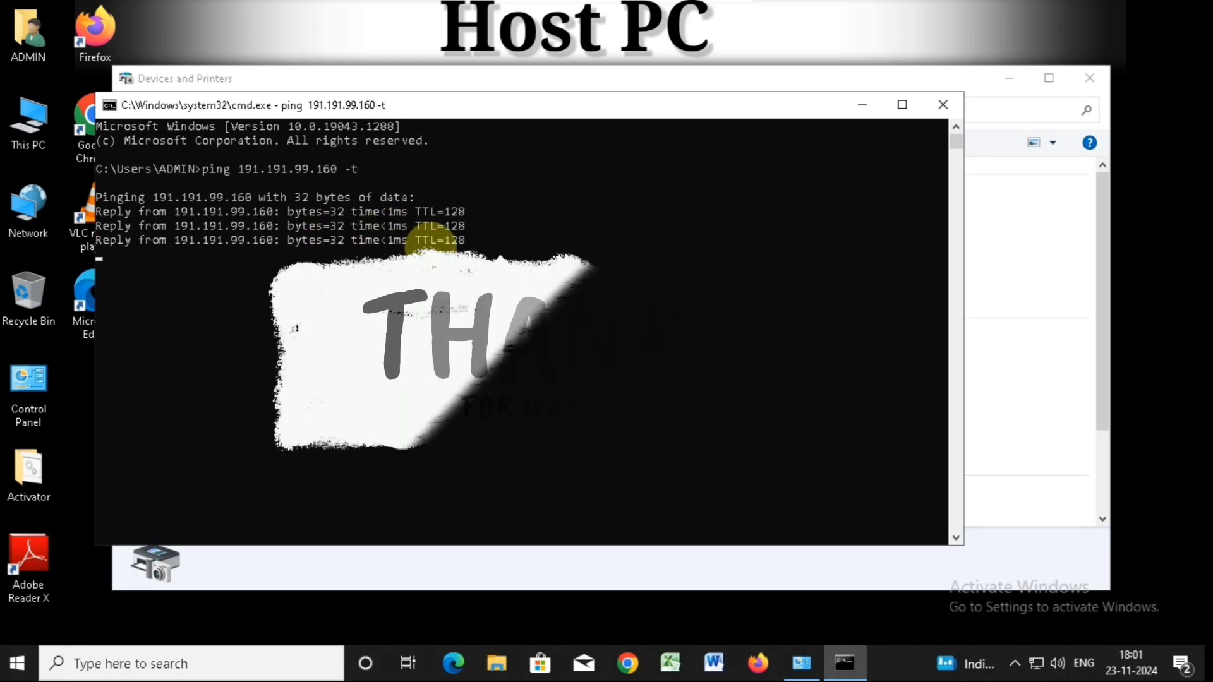
Close the ping window after confirming 191.191.99.160 replies, returning to Devices and Printers
{"action": "left_click", "coordinate": [942, 105]}
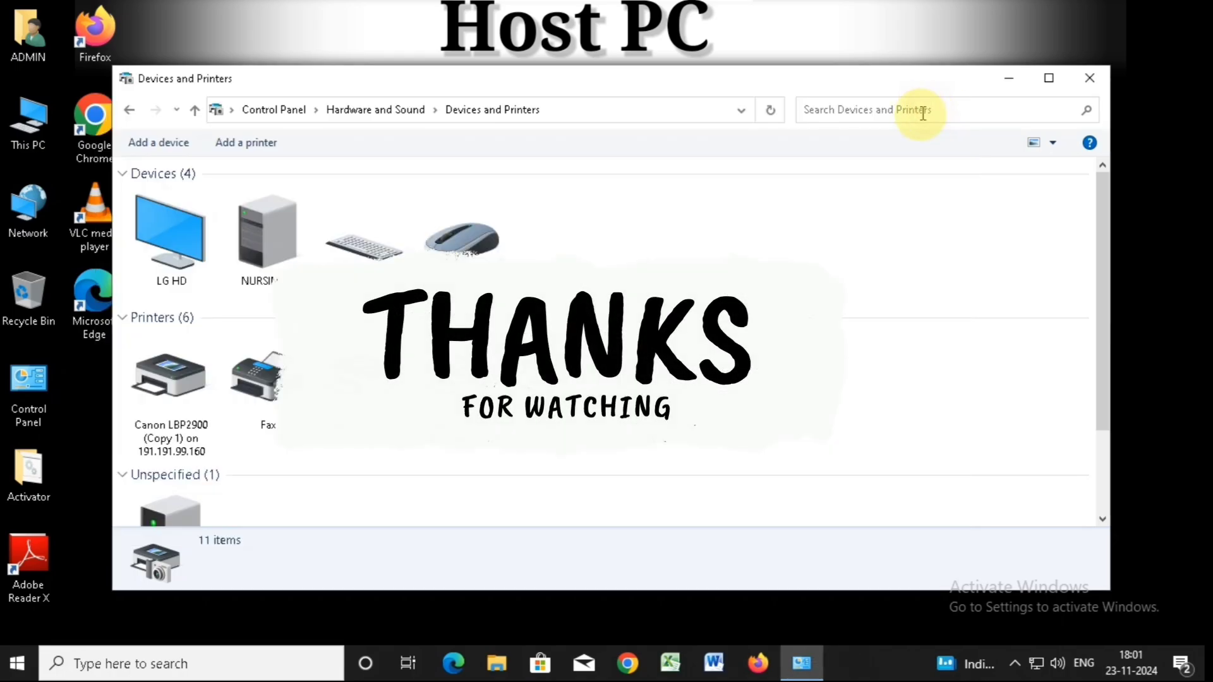